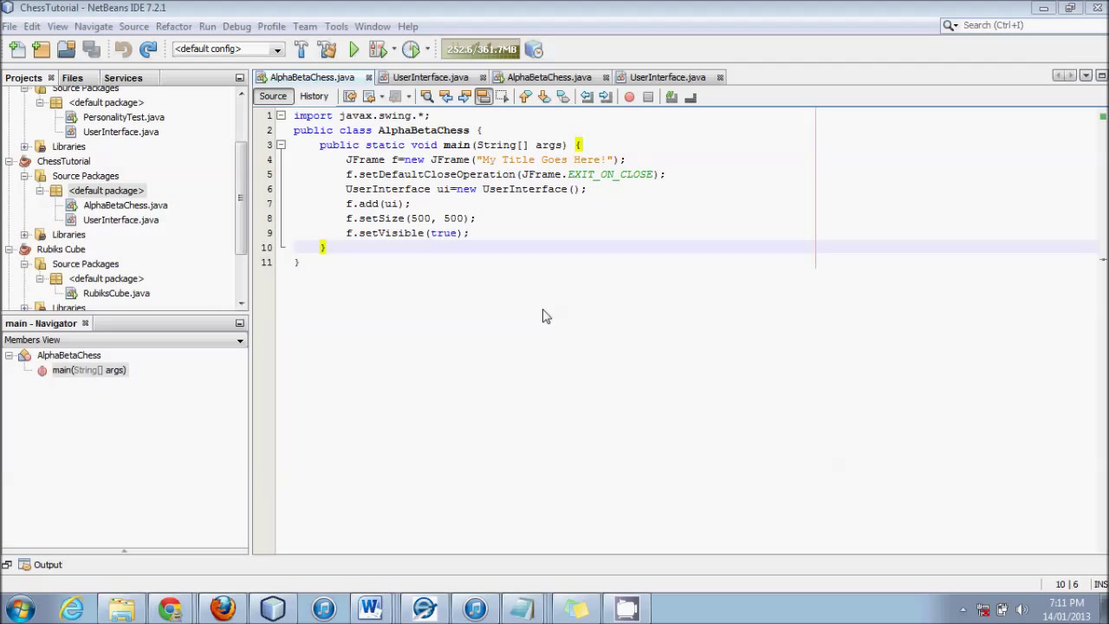
- Insert a blank line after the AlphaBetaChess class header, above main
click(297, 262)
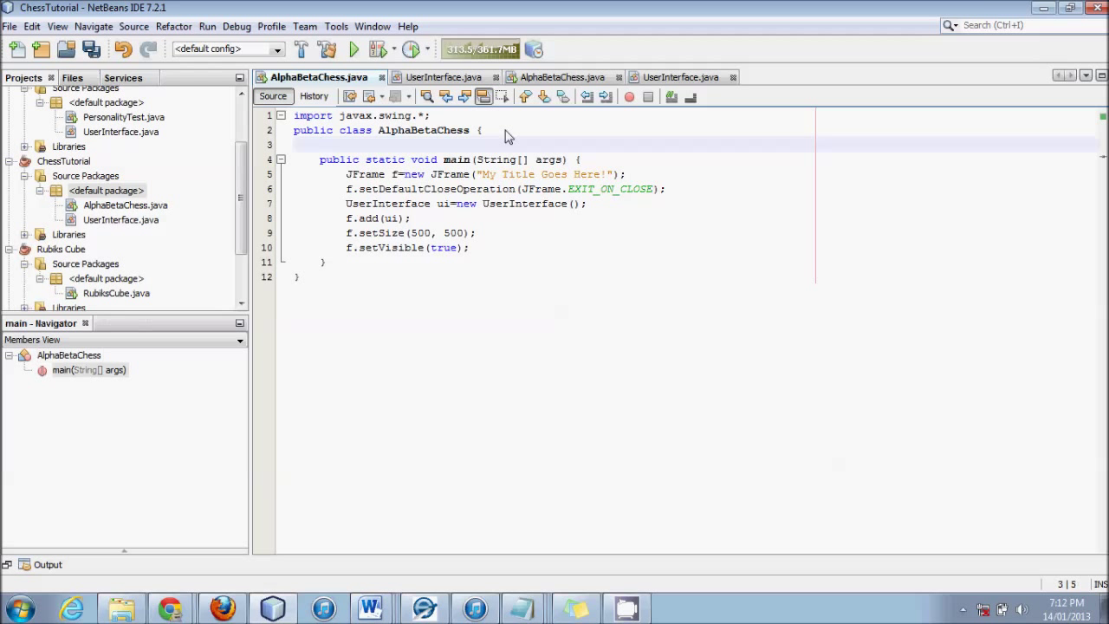
- Paste the static String chessBoard[][] 8×8 starting-position array and fix its indentation
click(322, 145)
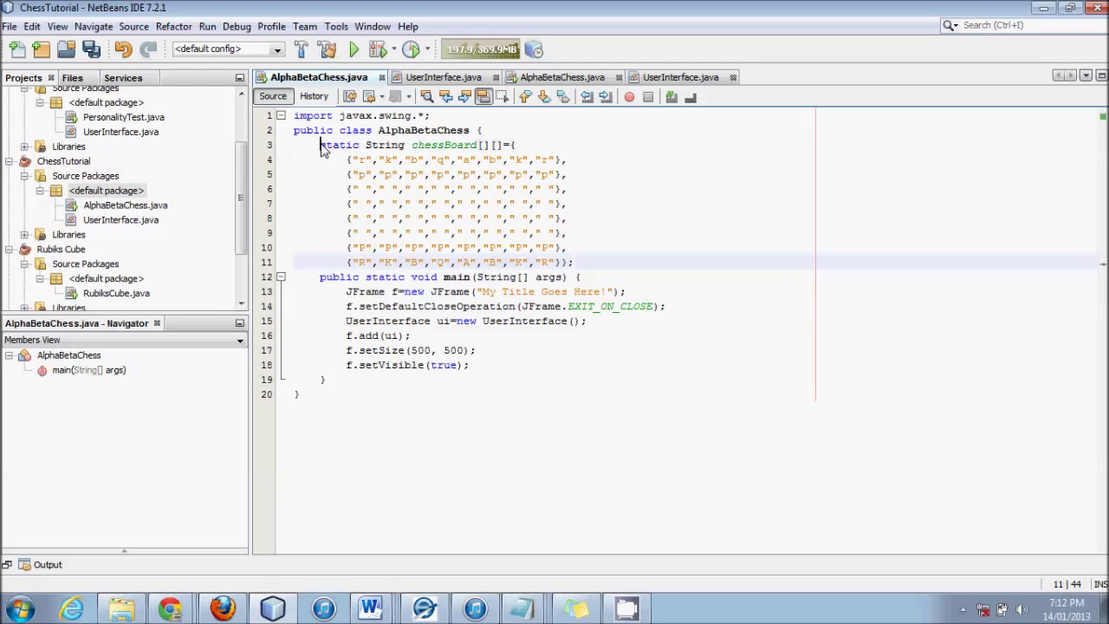
mouse_move(610, 267)
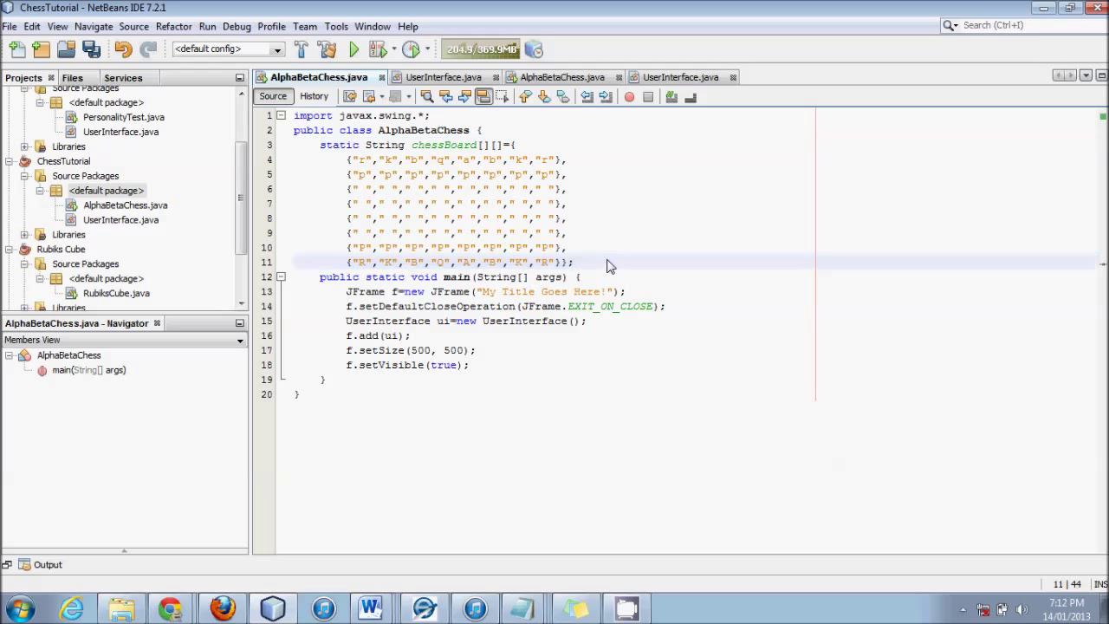
click(575, 263)
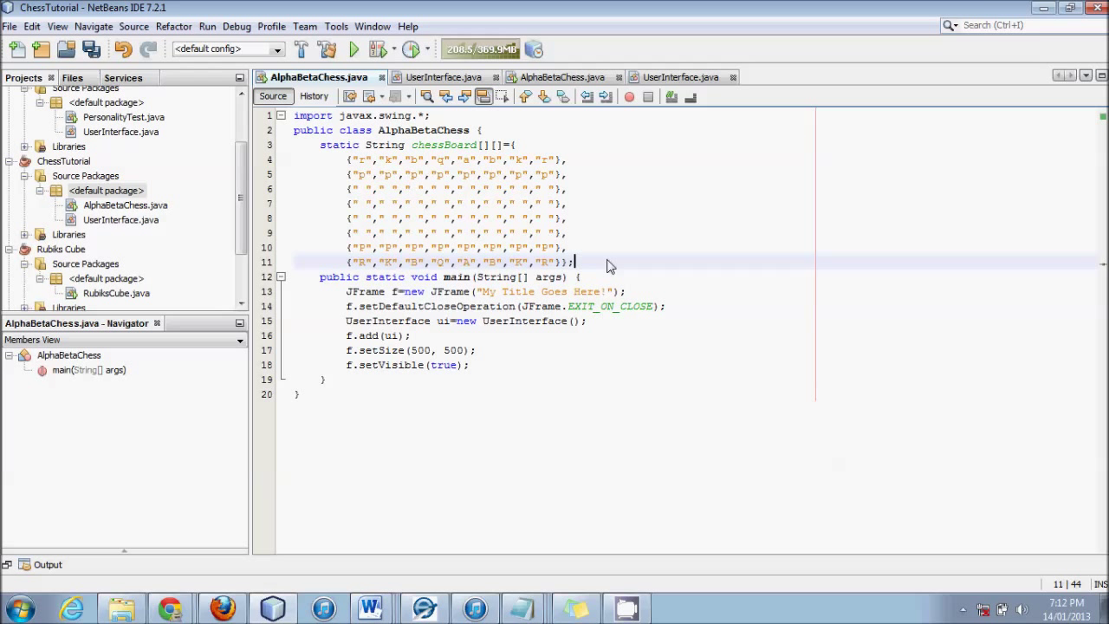
mouse_move(486, 194)
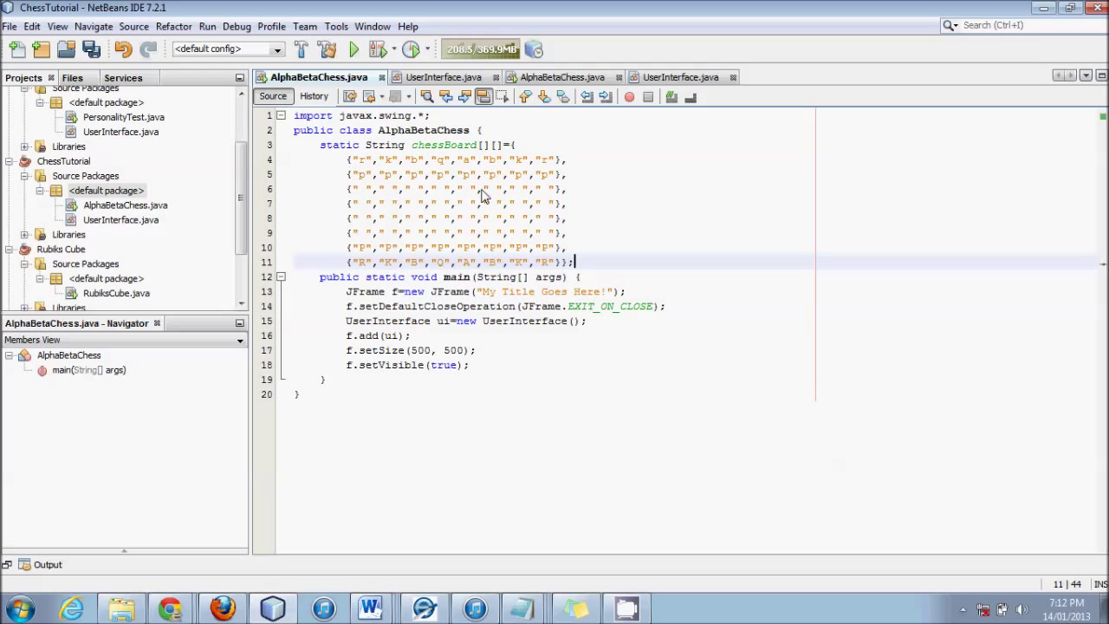
mouse_move(572, 260)
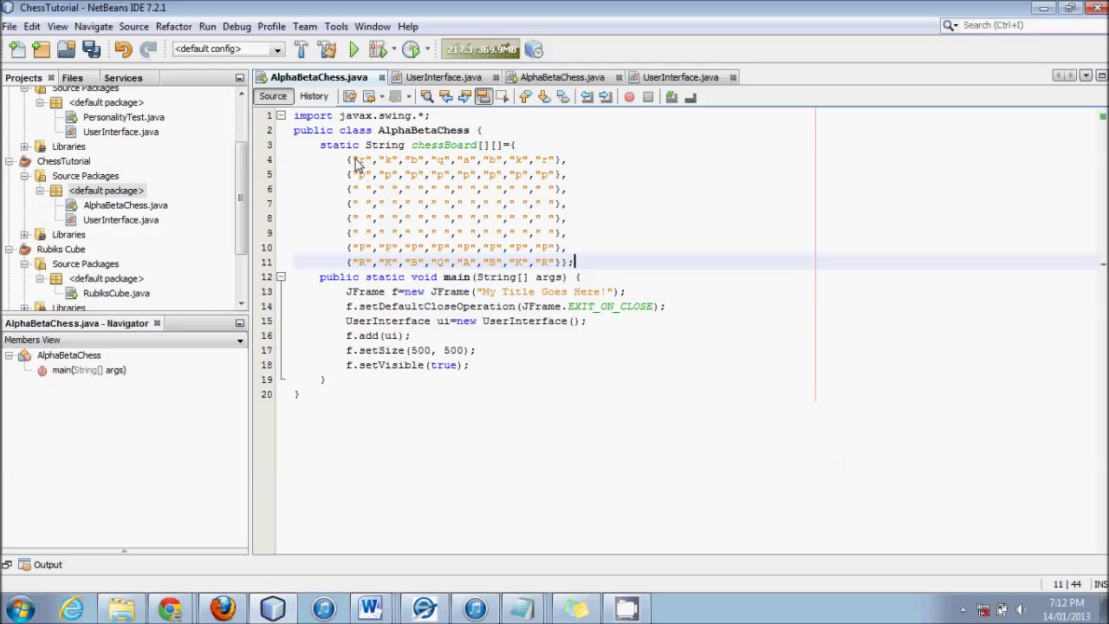
click(385, 159)
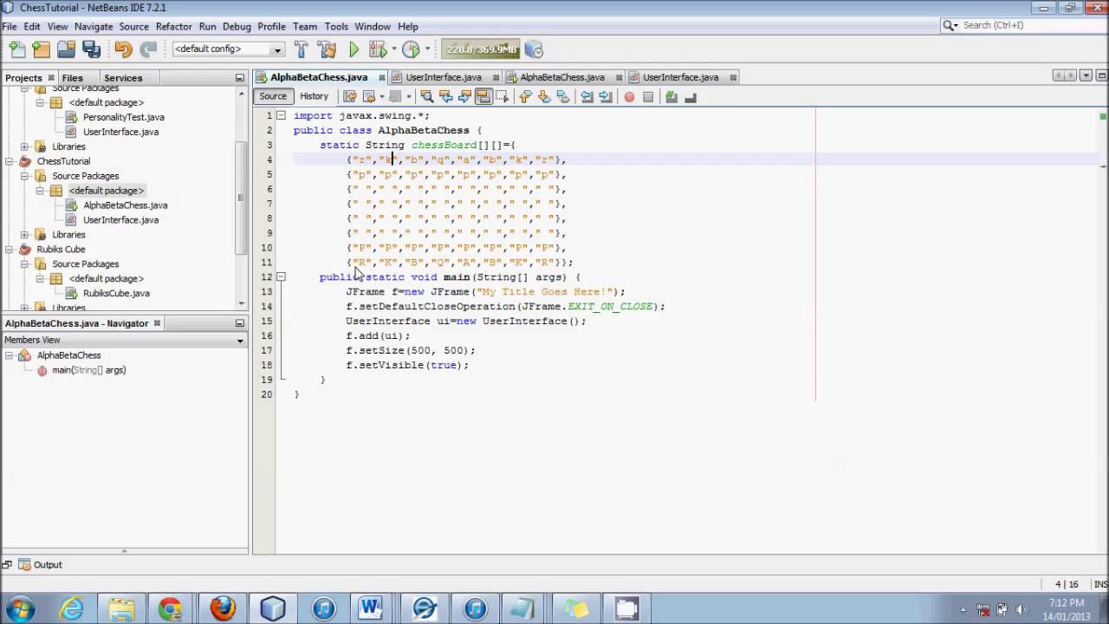
click(368, 263)
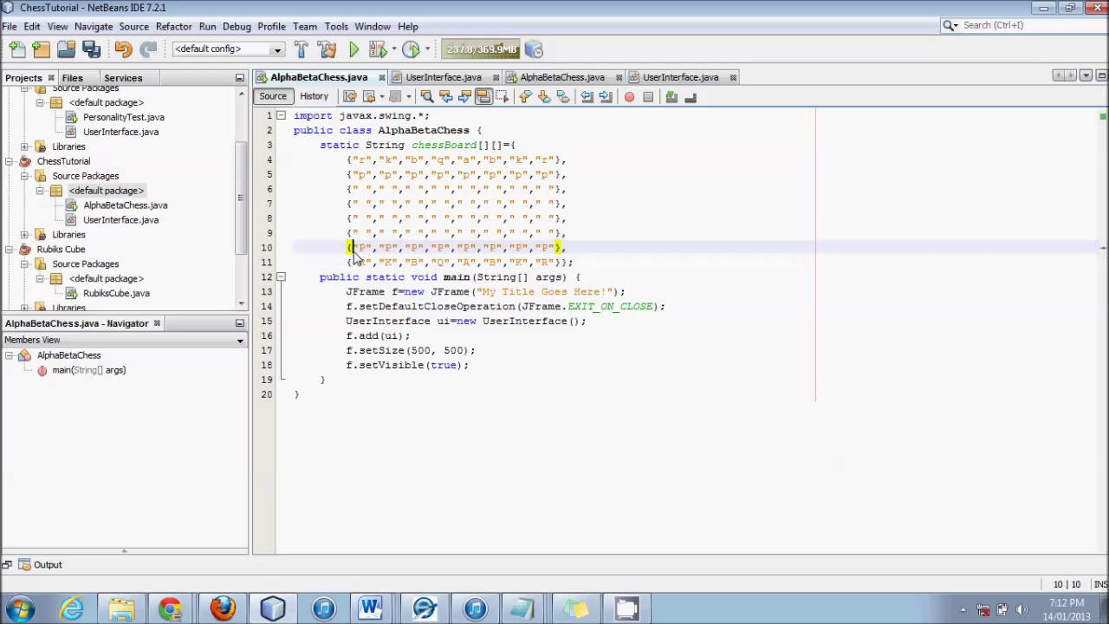
click(558, 269)
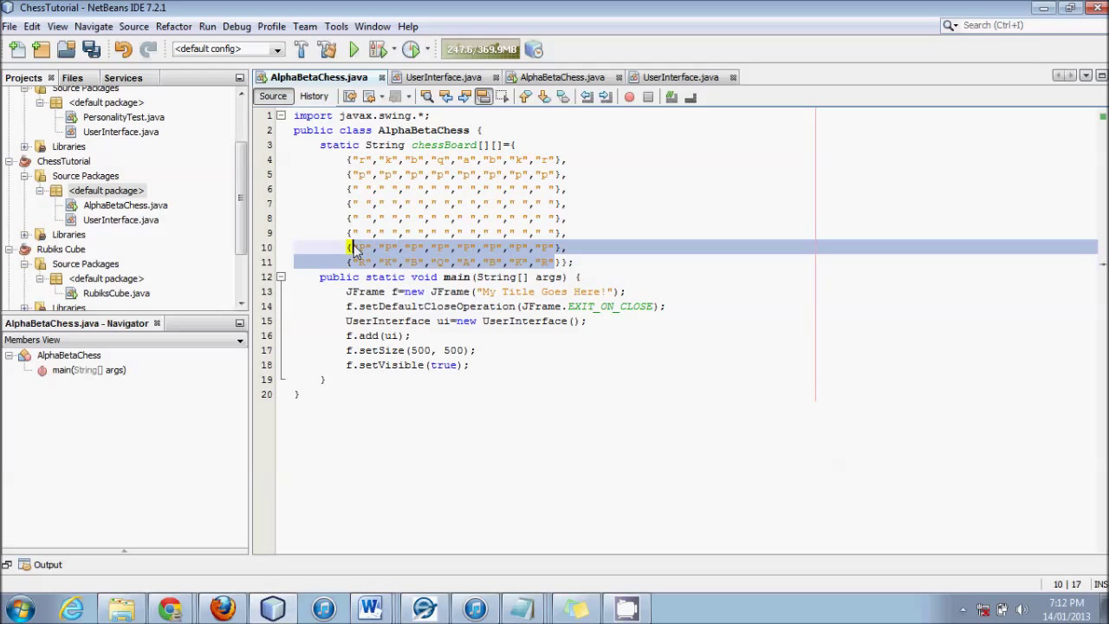
click(425, 247)
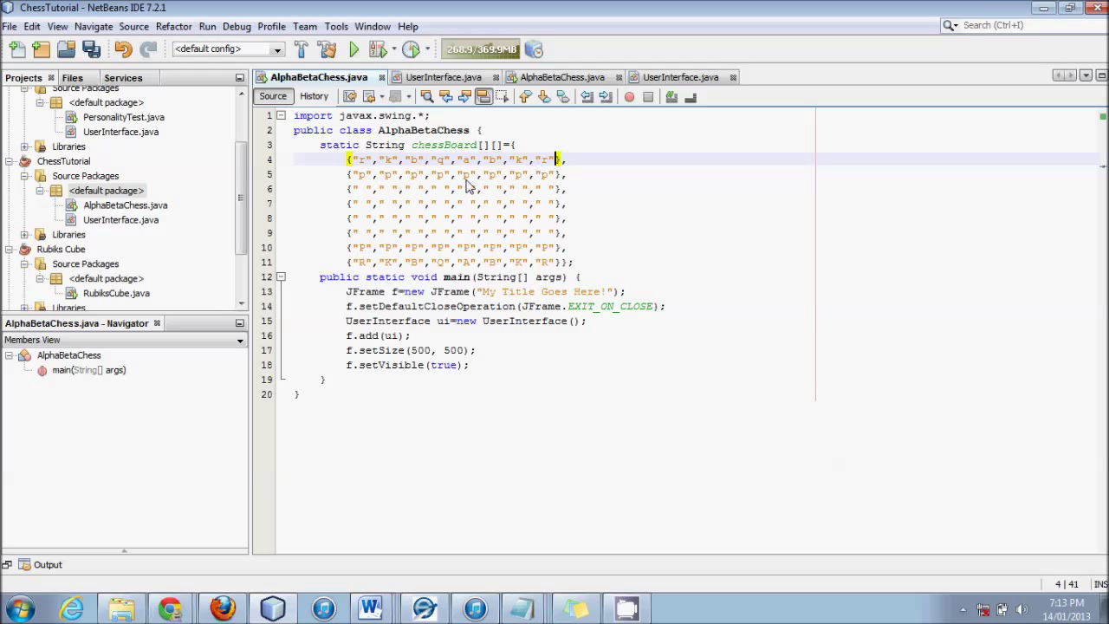
mouse_move(362, 264)
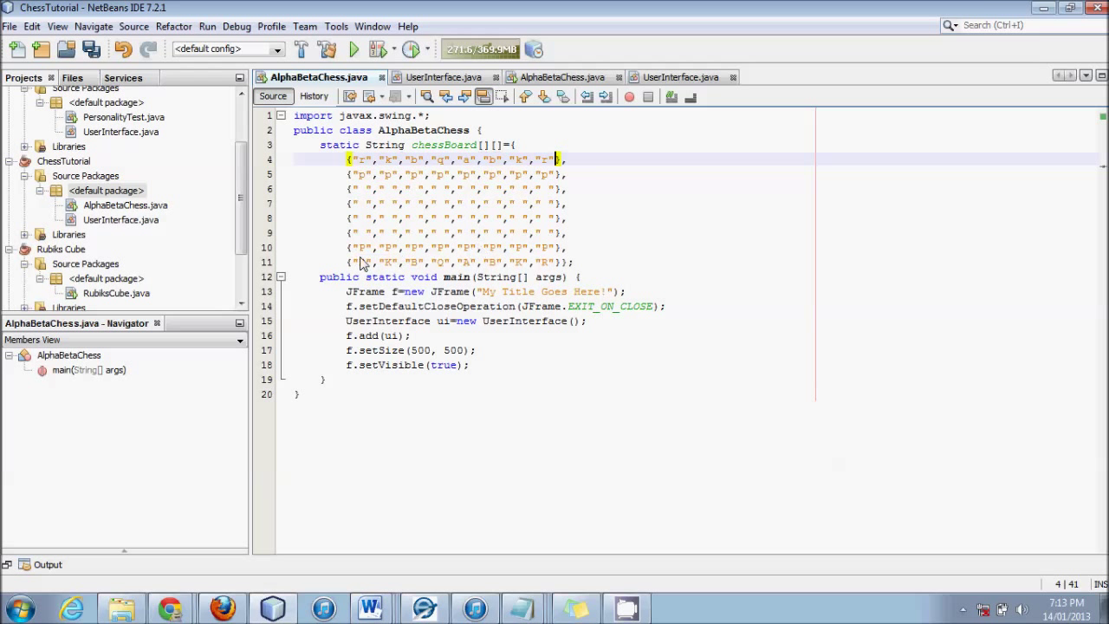
click(360, 261)
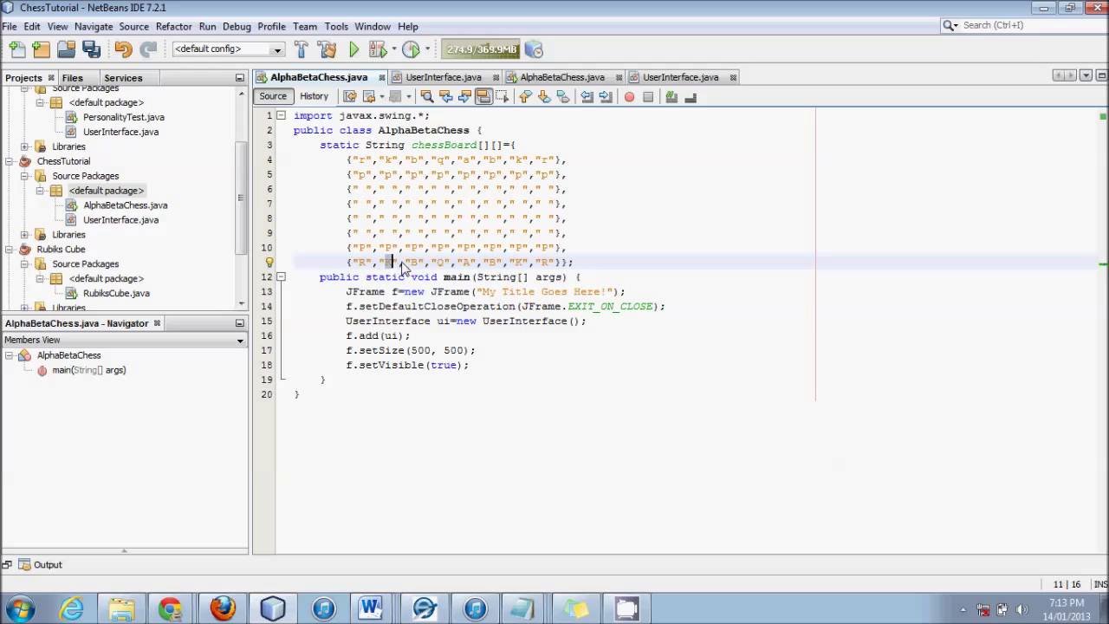
mouse_move(414, 274)
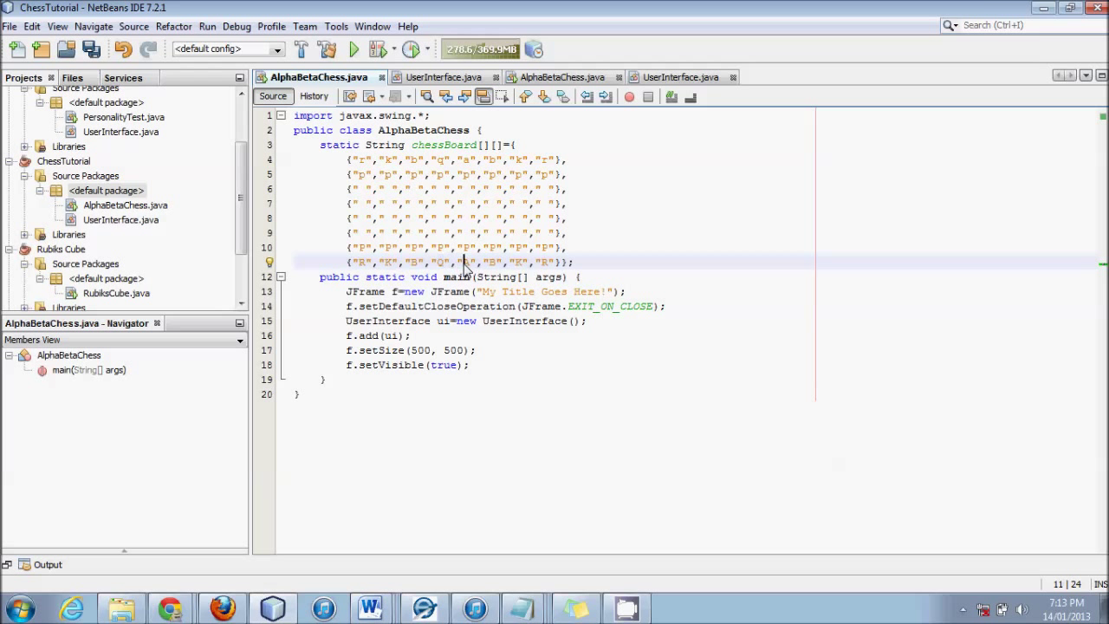
click(468, 262)
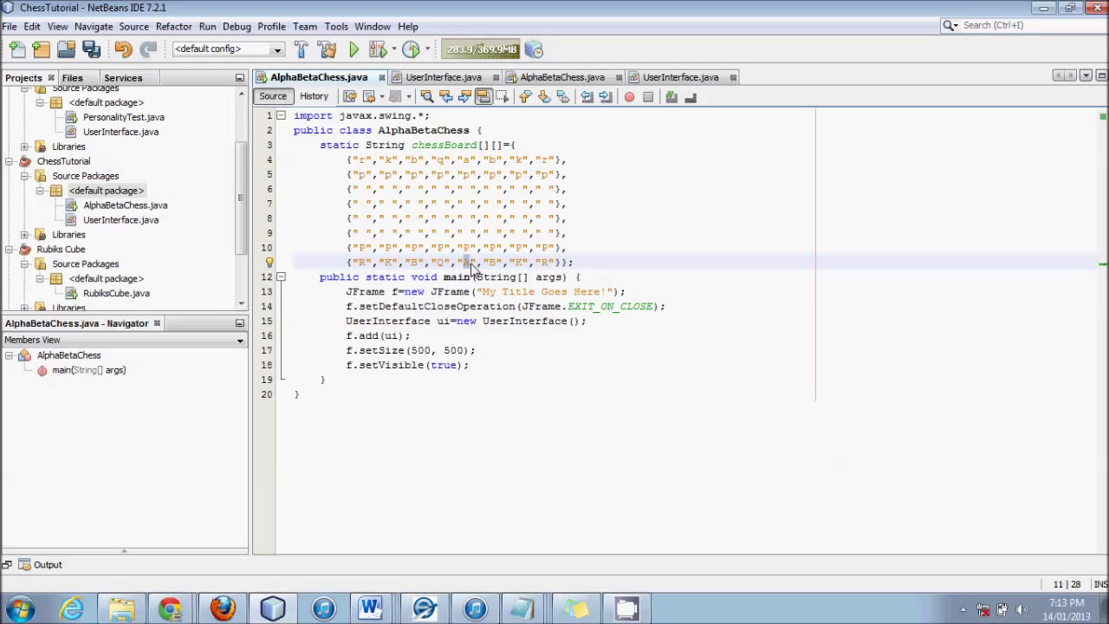
mouse_move(389, 270)
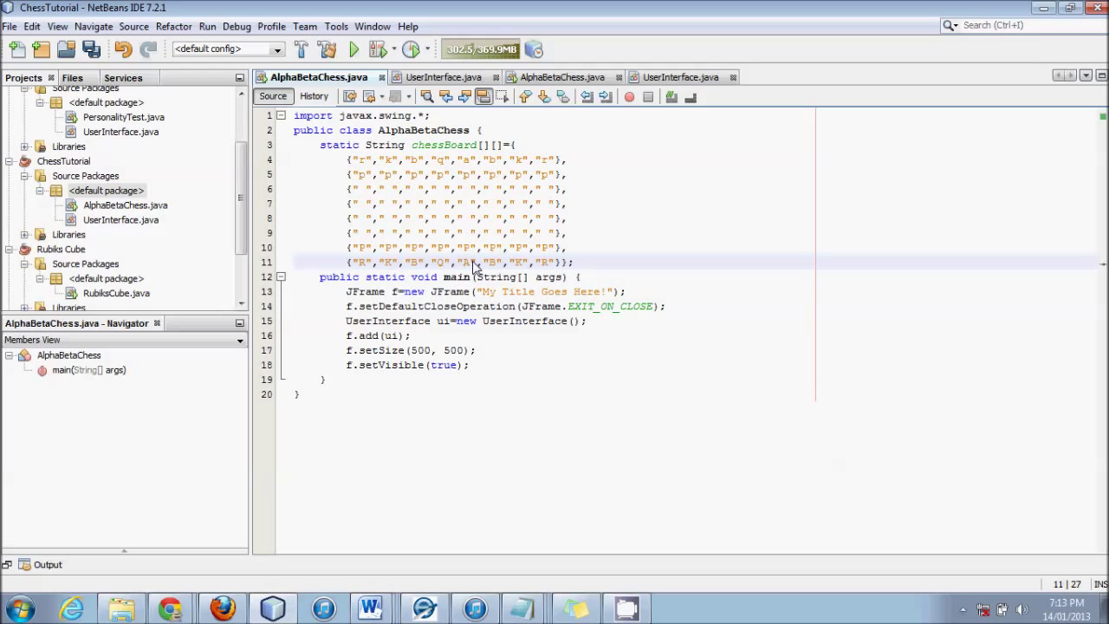
mouse_move(470, 267)
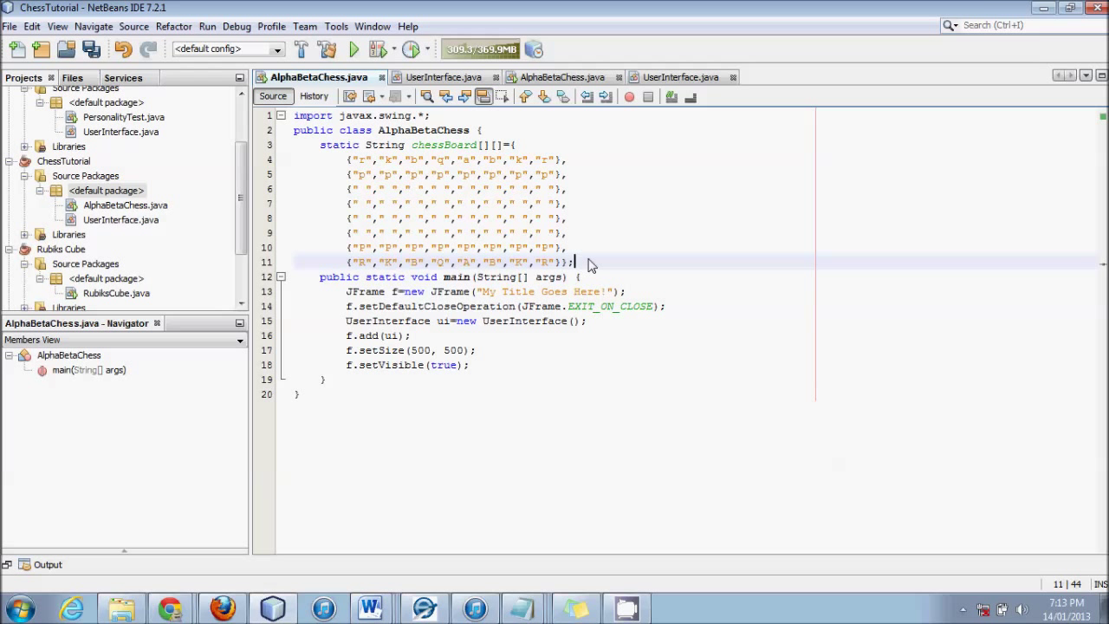
mouse_move(461, 193)
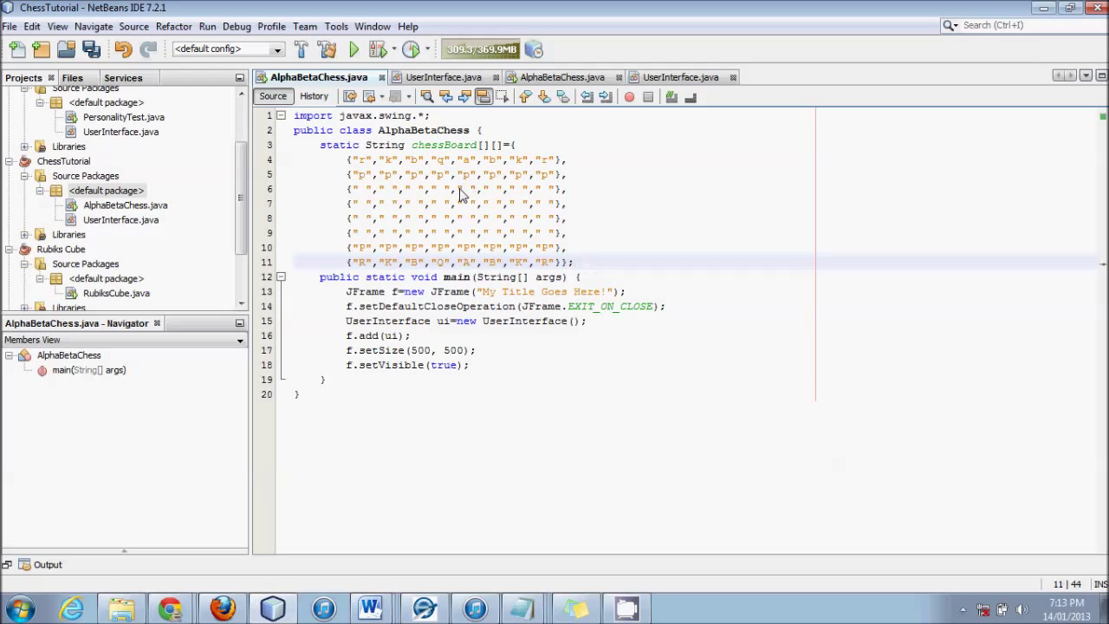
click(465, 189)
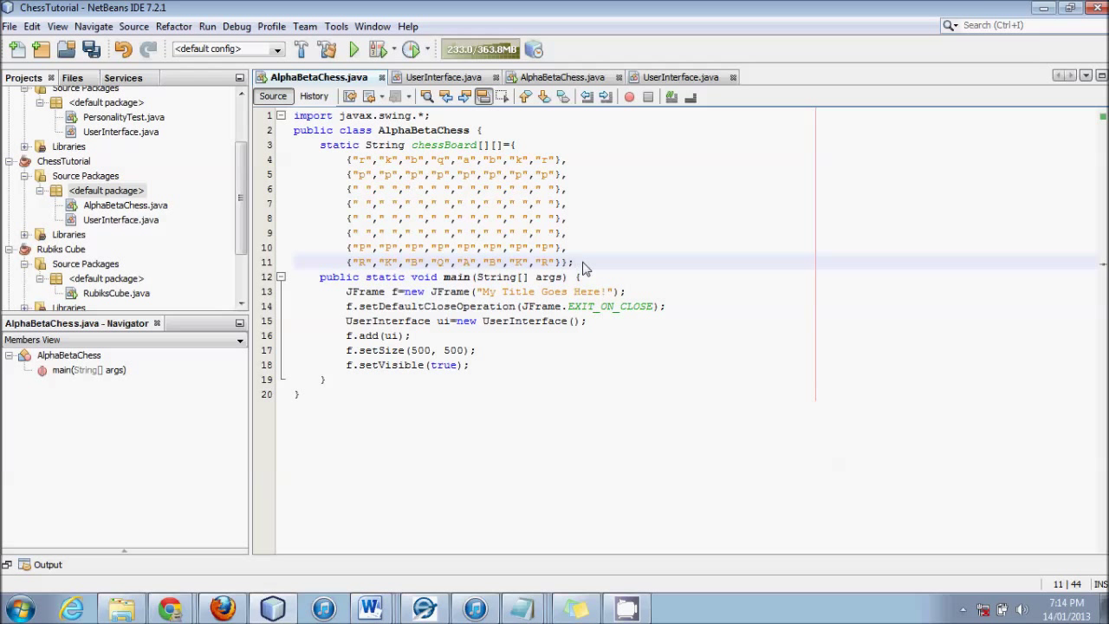
click(520, 246)
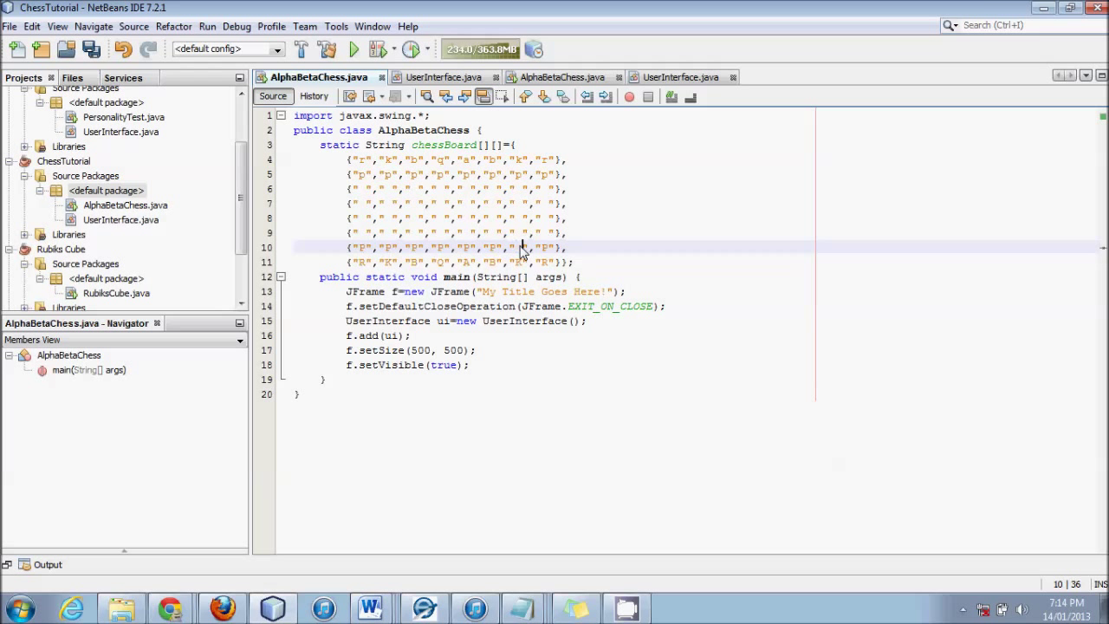
click(520, 218)
text(P)
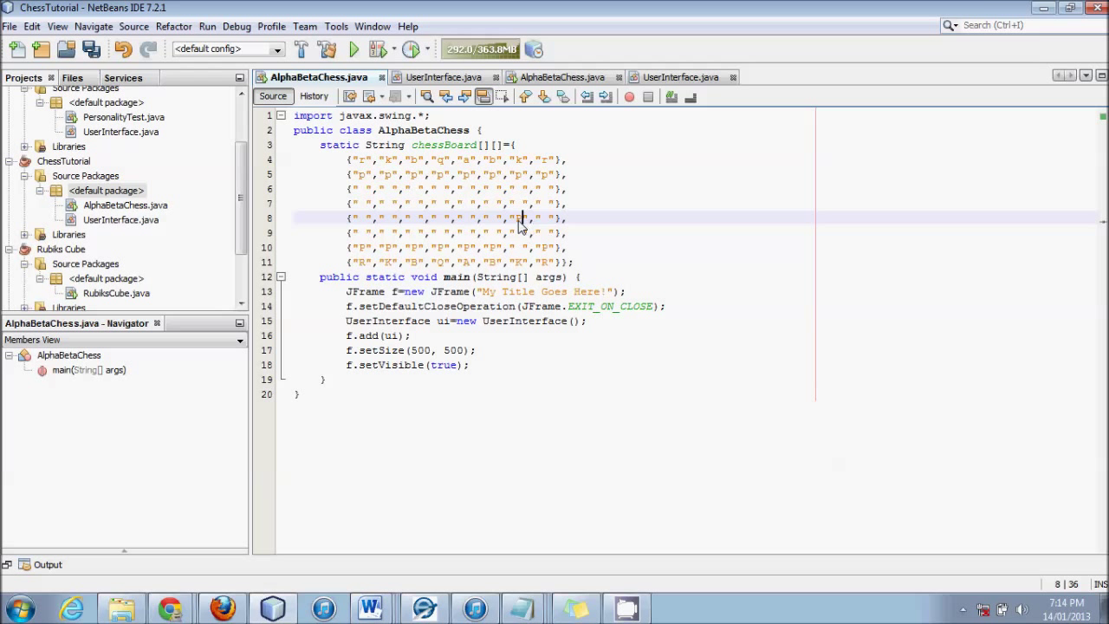
mouse_move(518, 253)
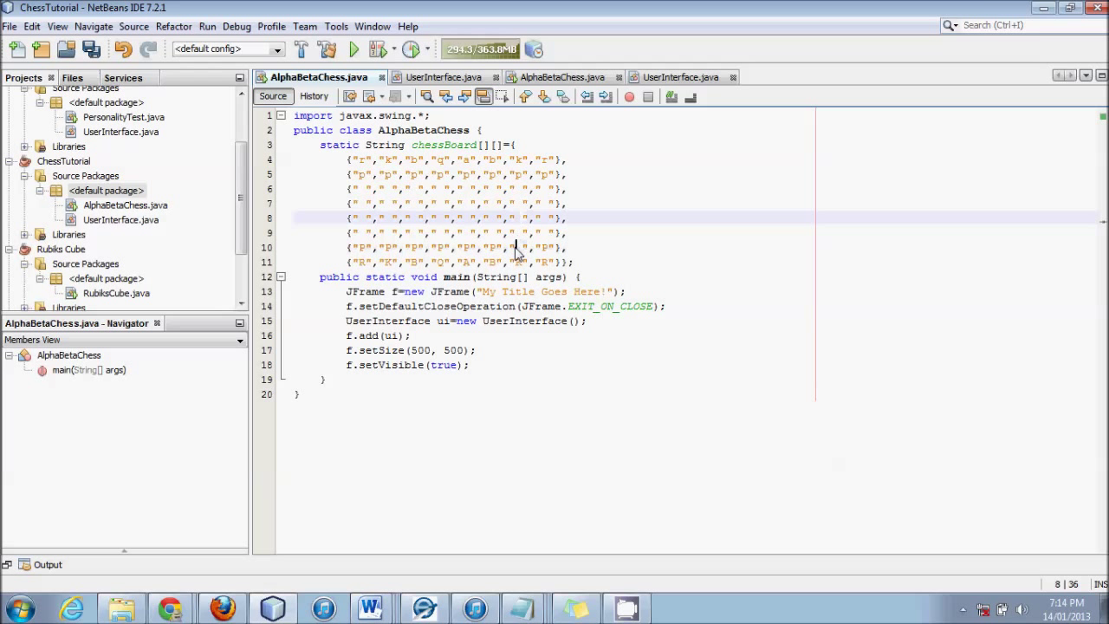
click(520, 246)
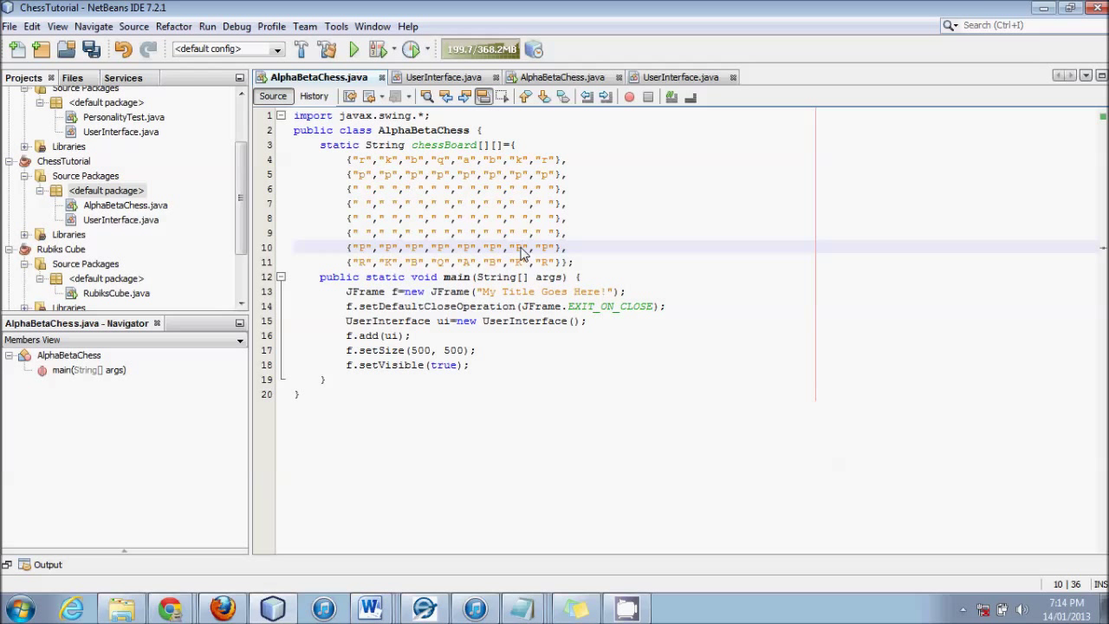
click(574, 262)
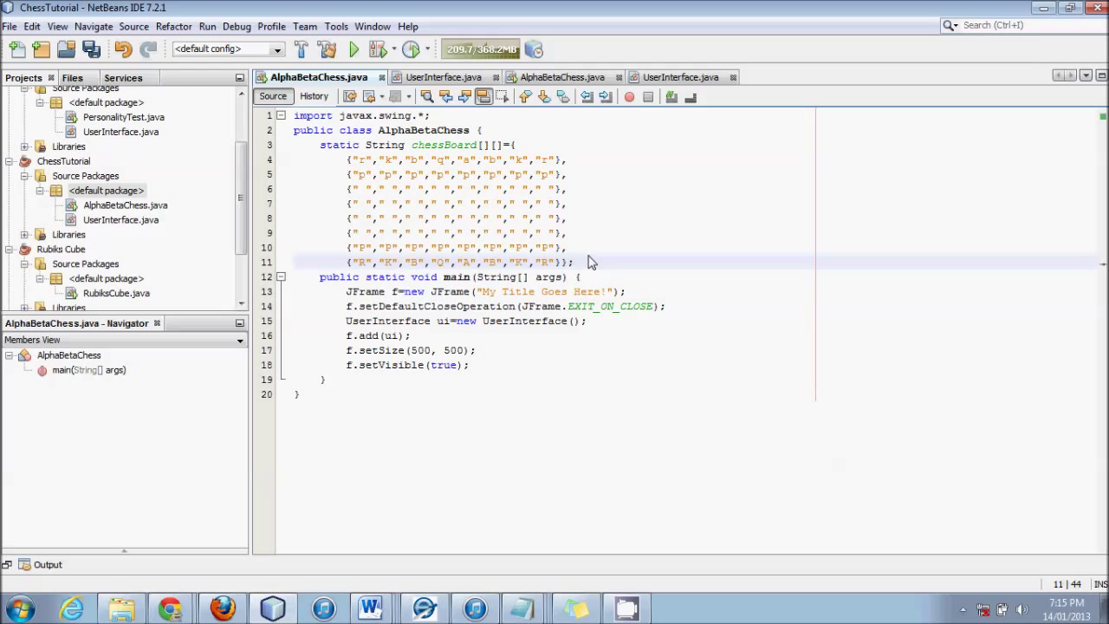
- Create a blank line between main's closing brace and the class's closing brace
click(568, 218)
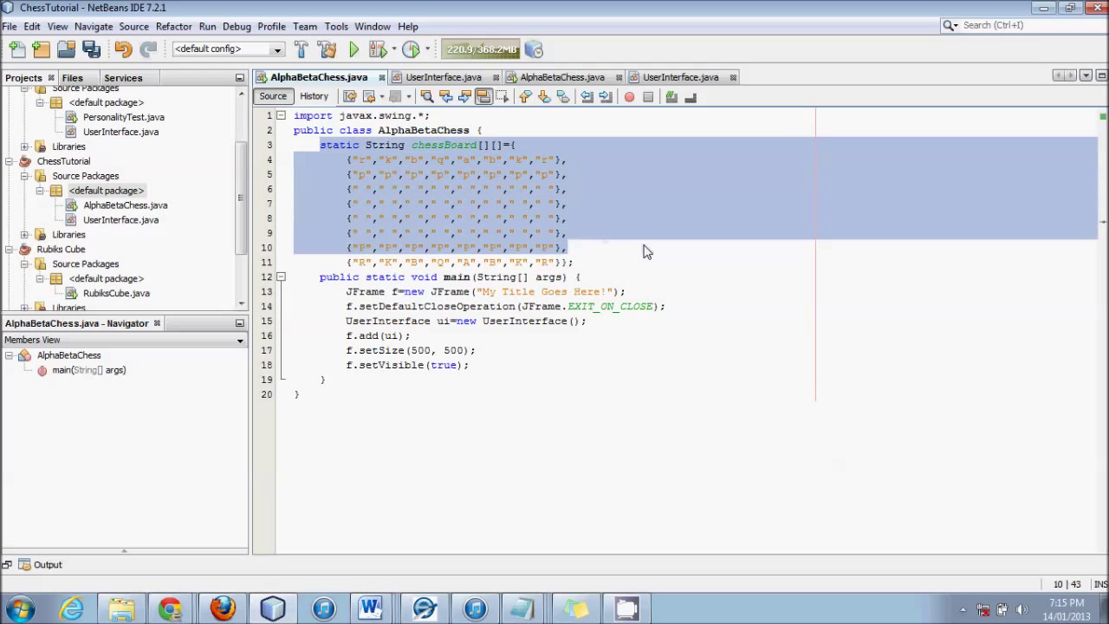
click(648, 264)
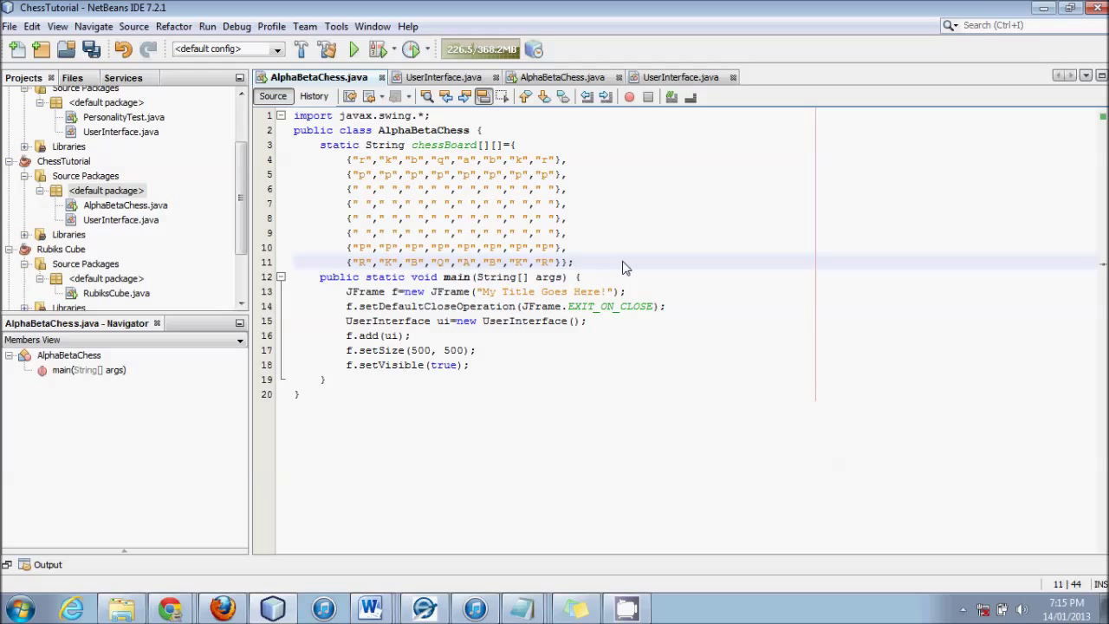
click(575, 263)
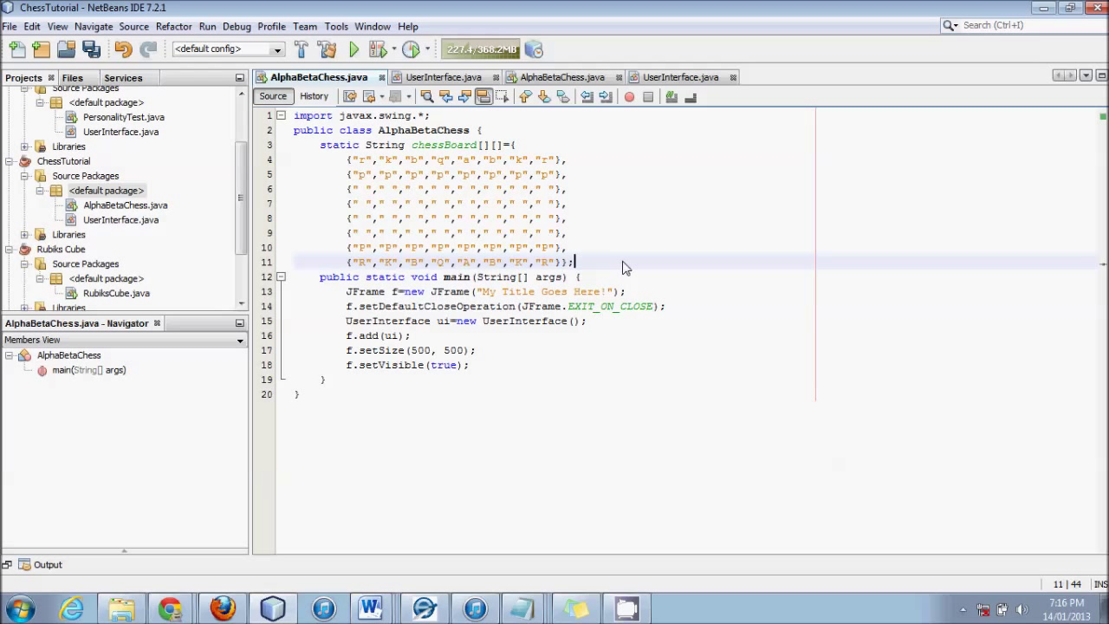
click(548, 233)
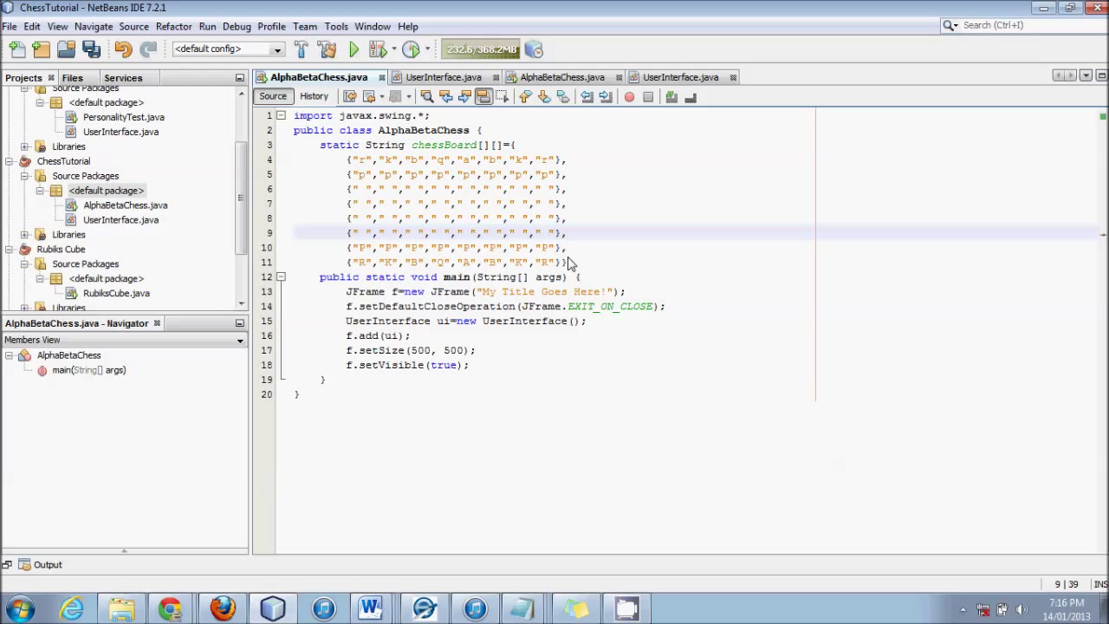
click(572, 261)
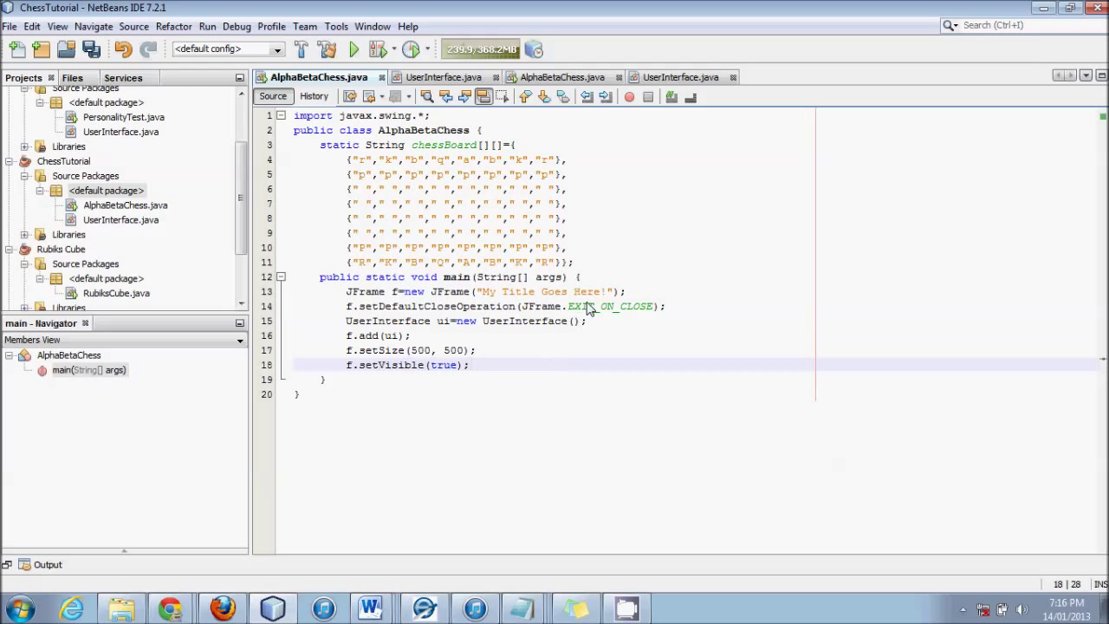
click(575, 264)
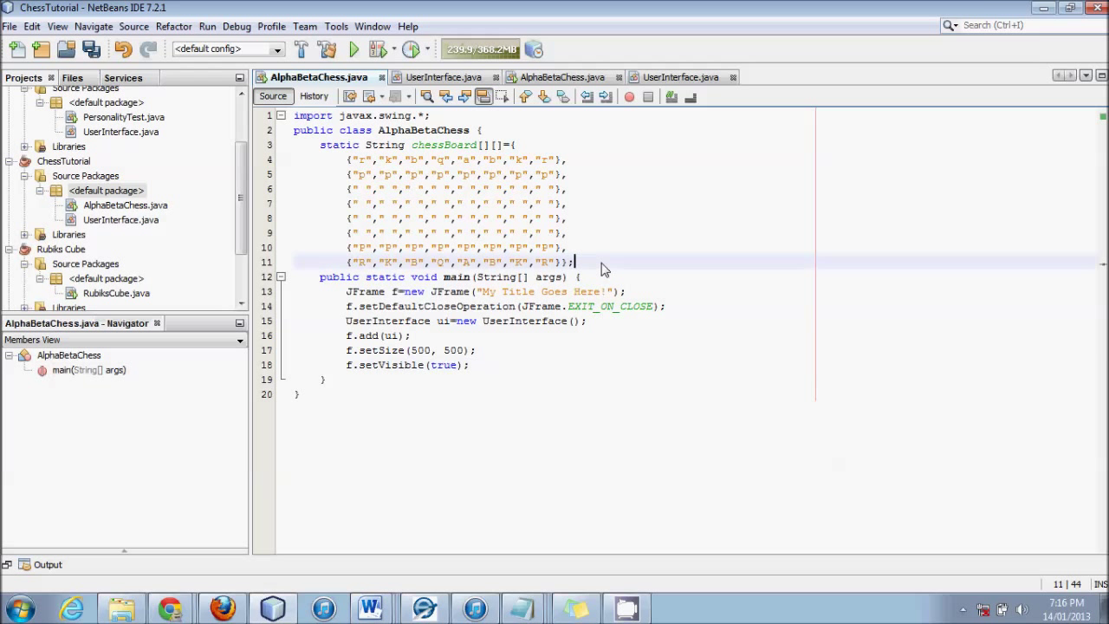
mouse_move(321, 149)
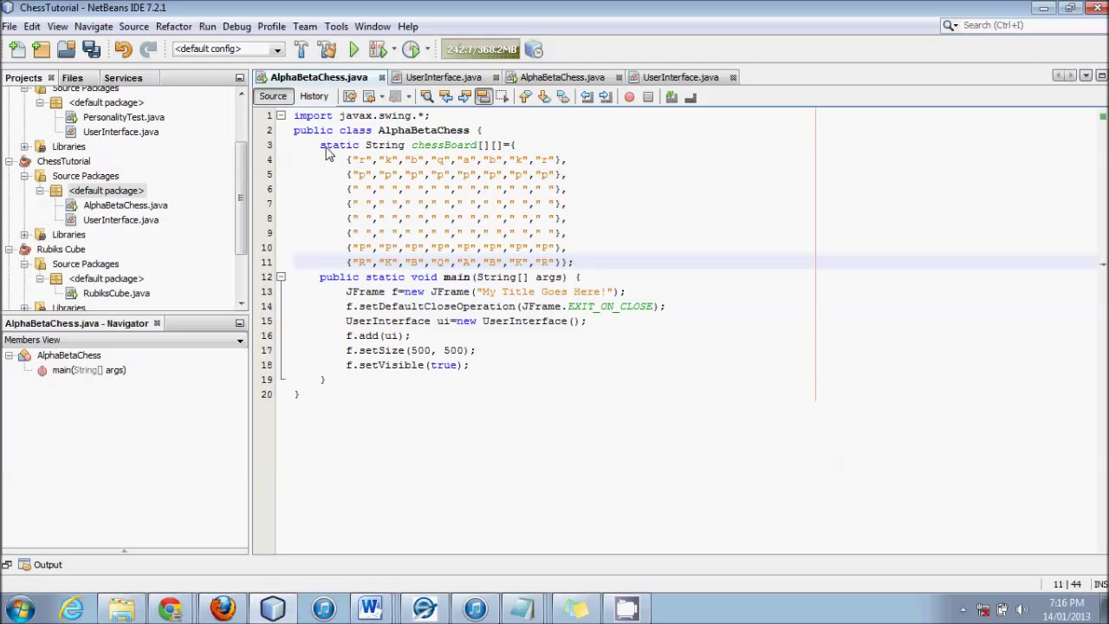
drag(319, 145, 575, 262)
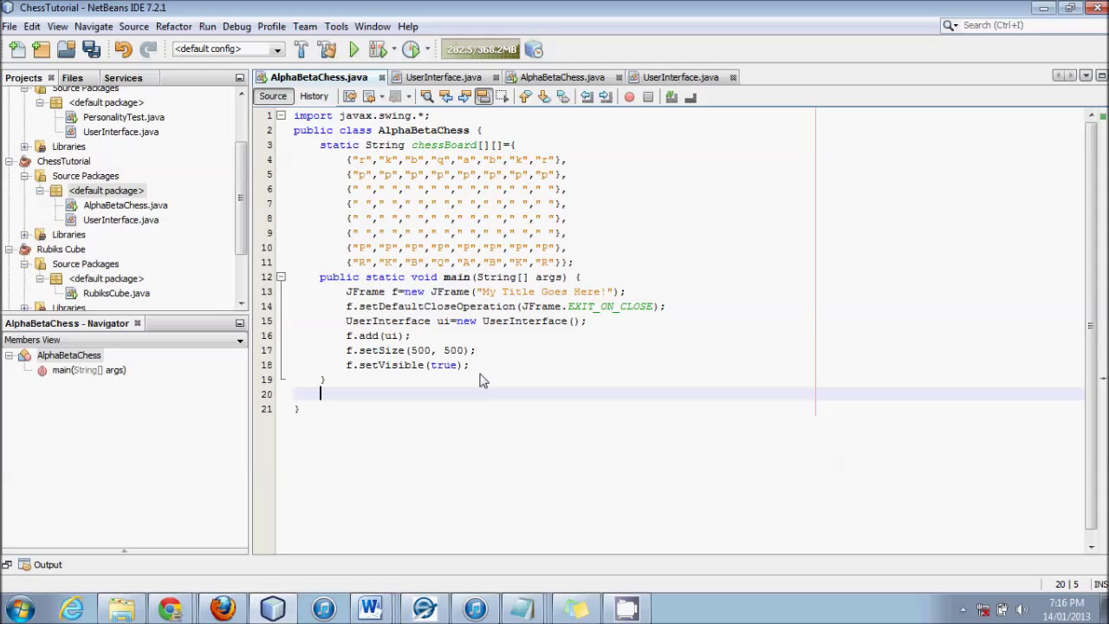
- Write public static String possibleMoves() { with a return statement in its body
text(public)
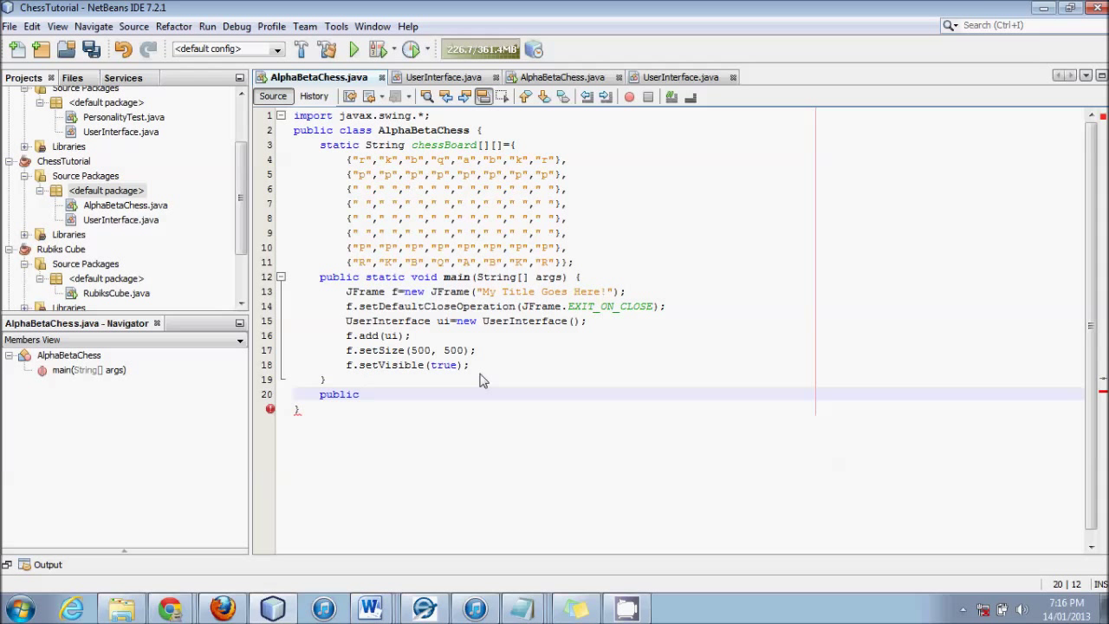
text(static)
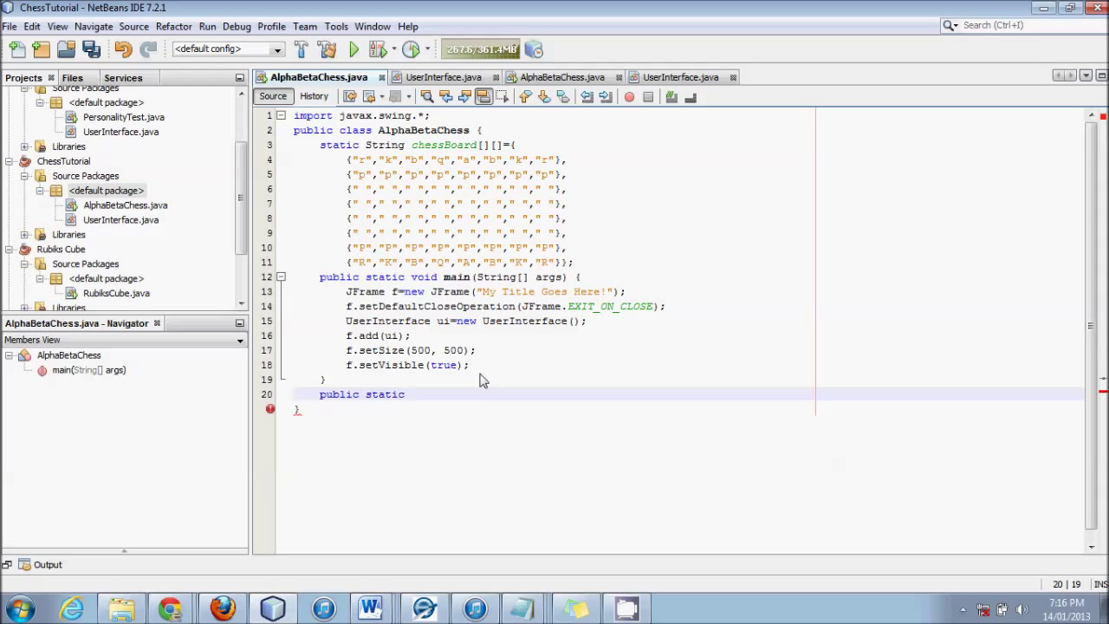
text(String)
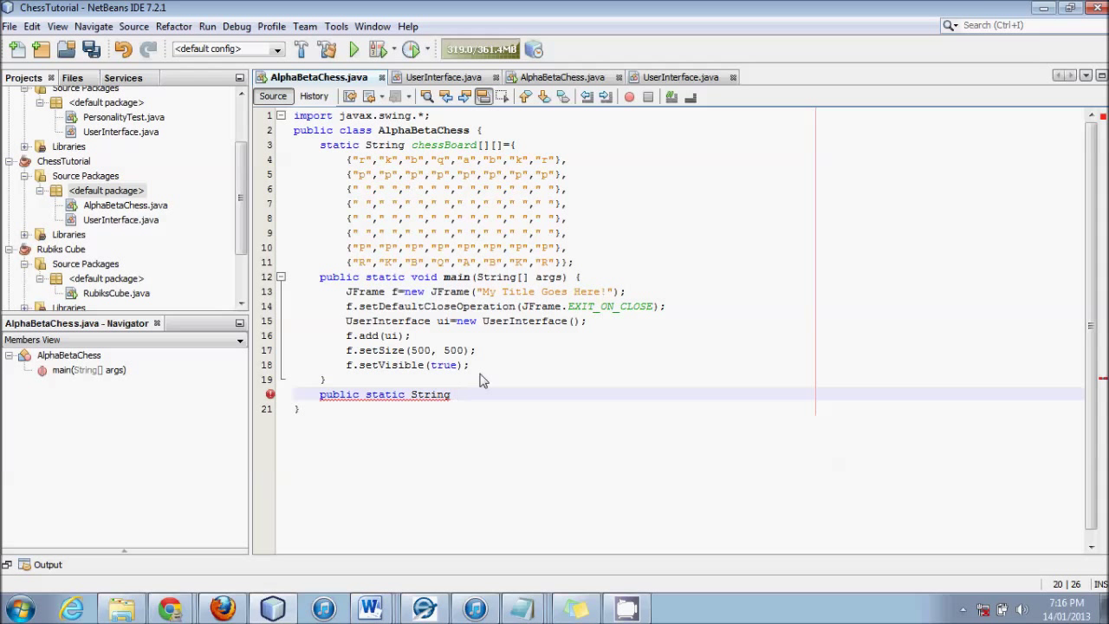
text(possible)
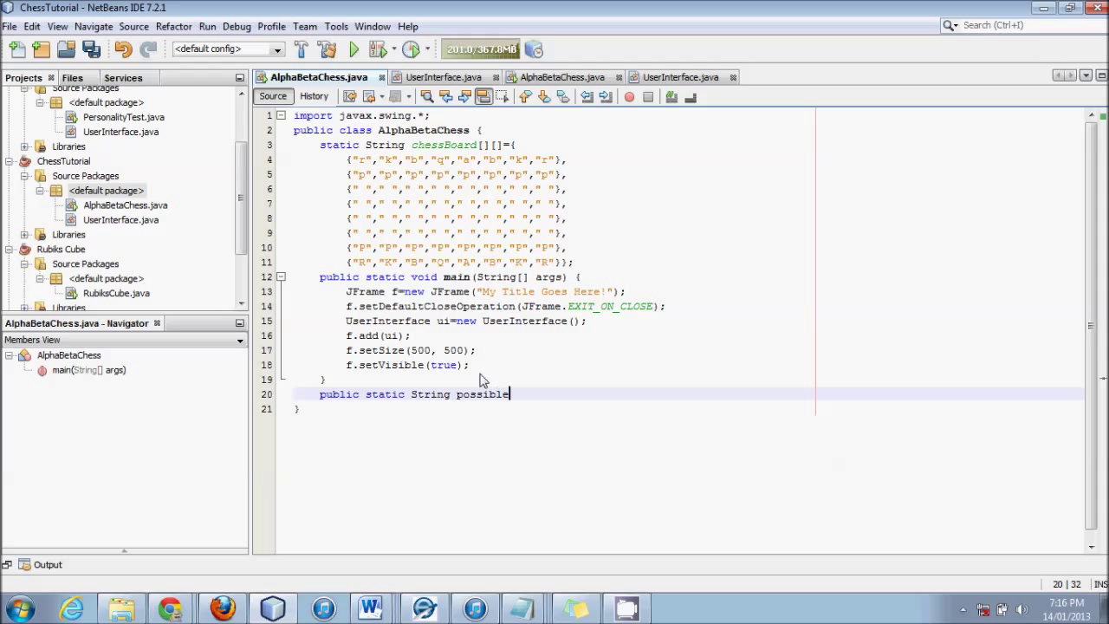
text(Moves)
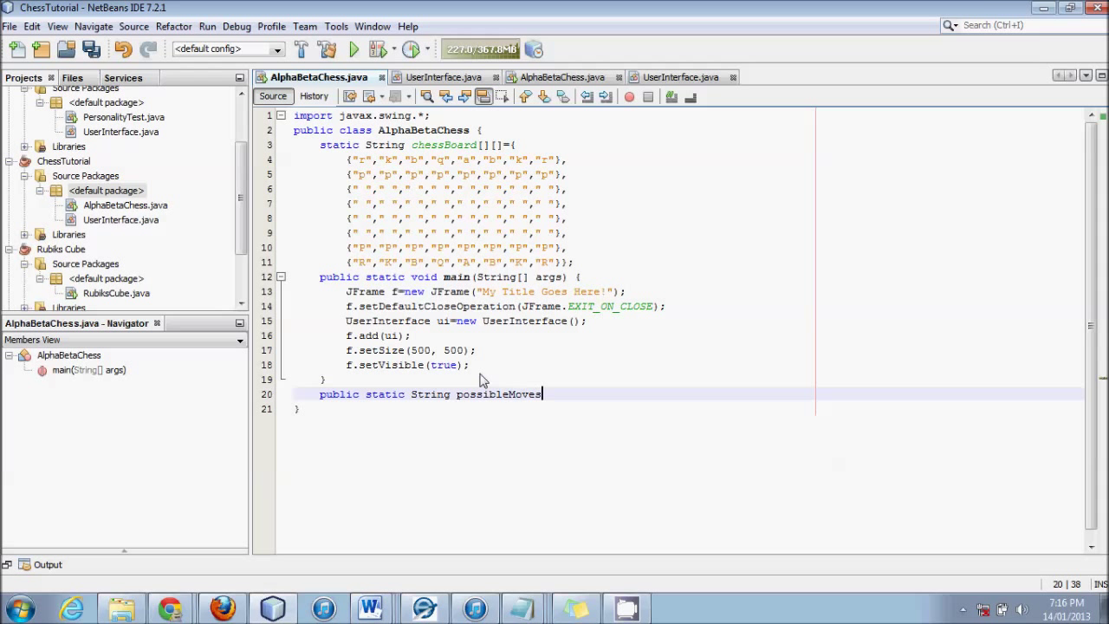
double_click(499, 395)
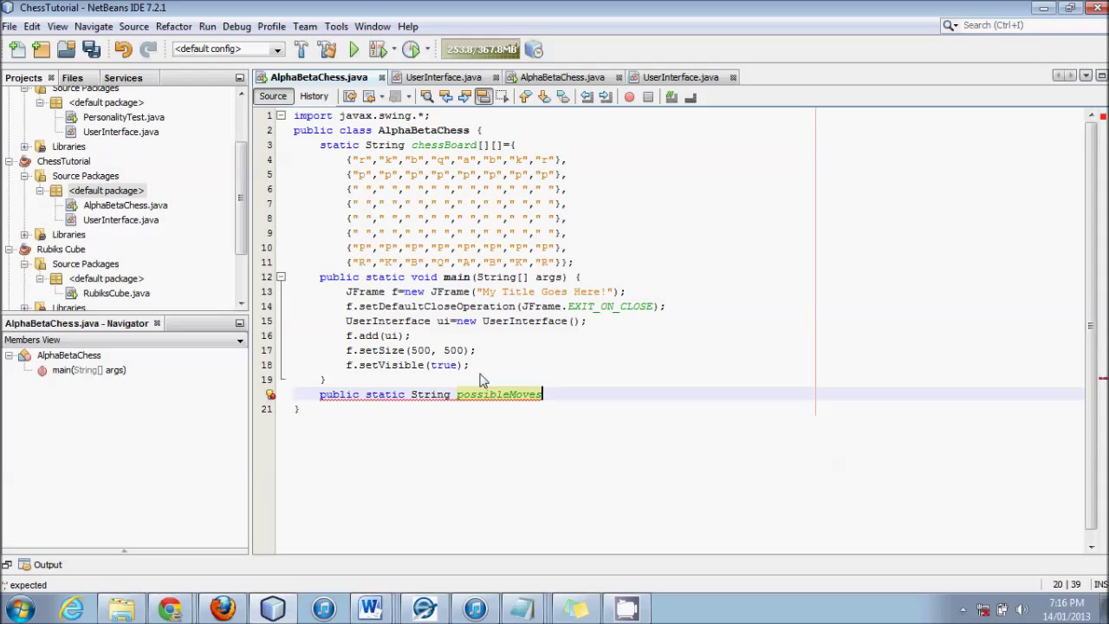
text(())
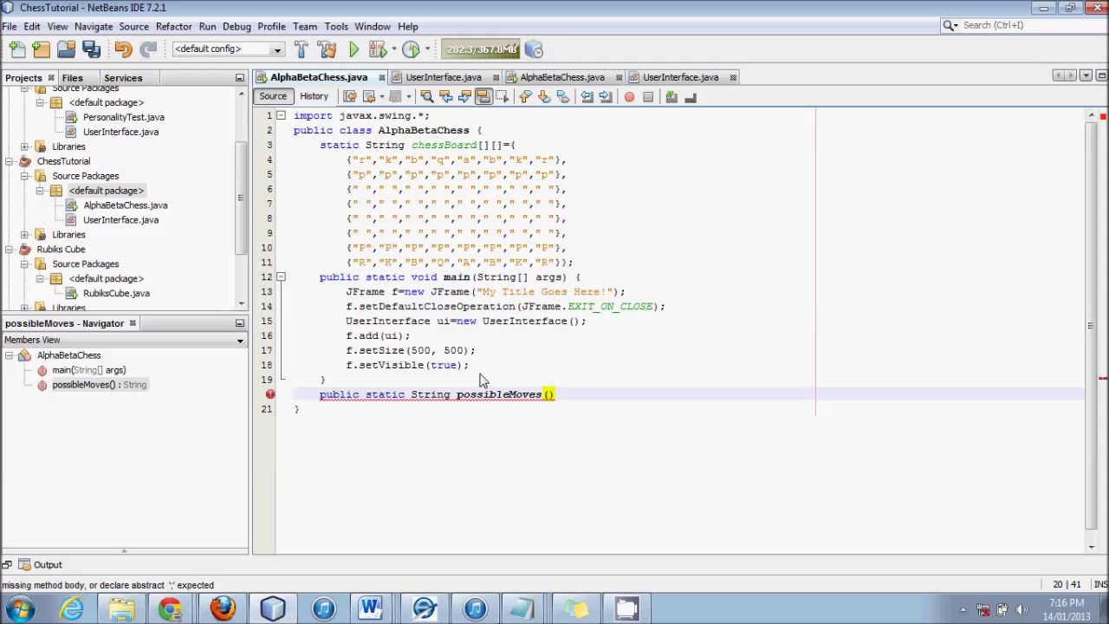
text({)
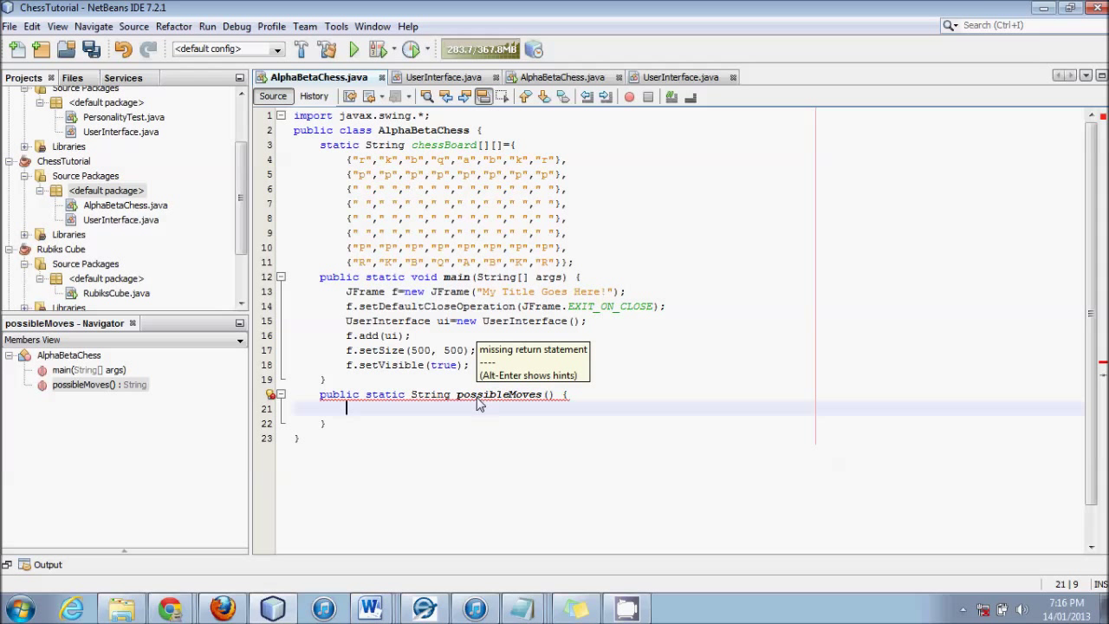
mouse_move(482, 415)
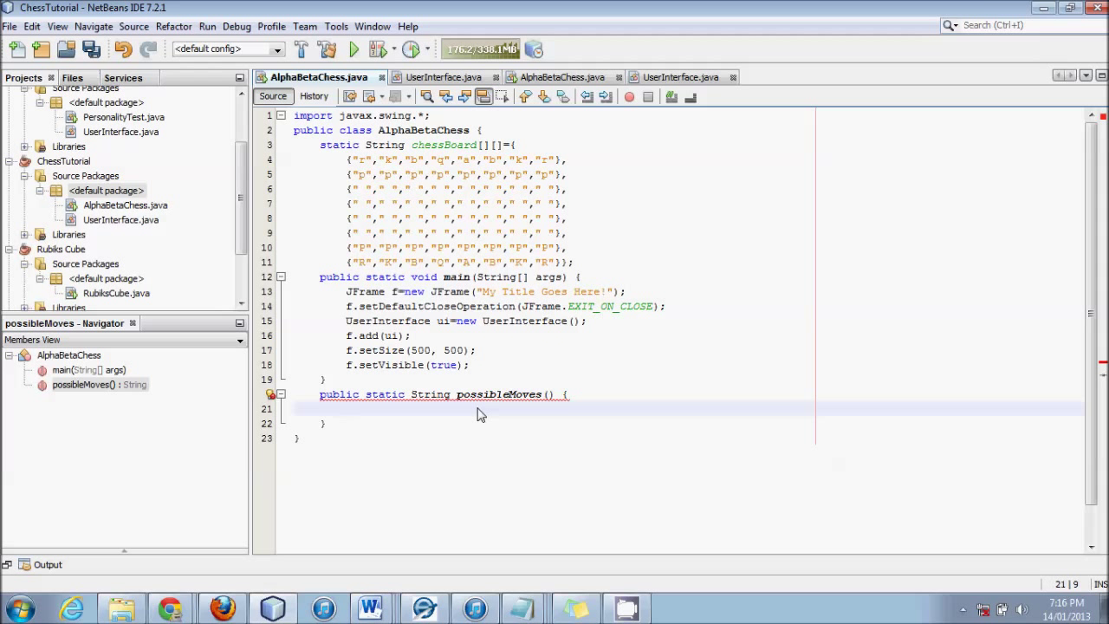
text(reture)
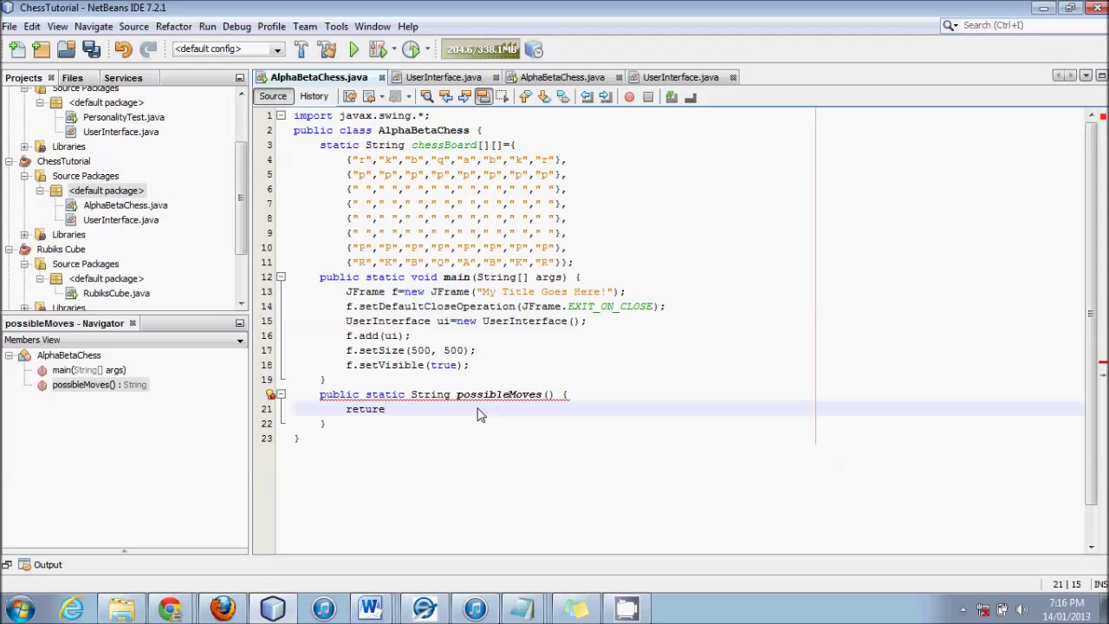
text(n "";)
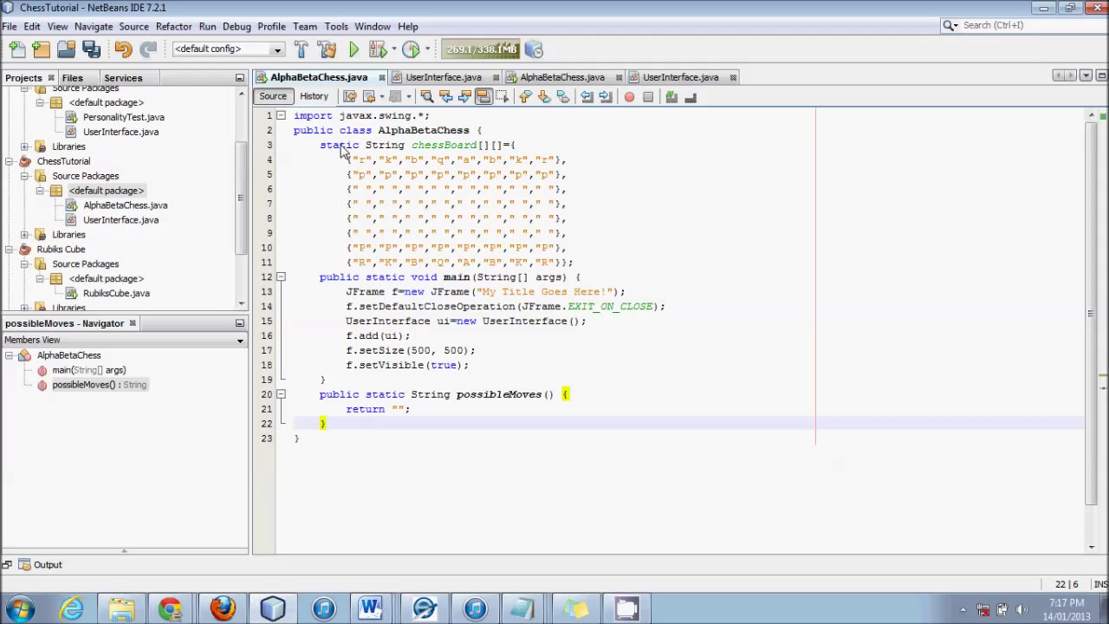
- Review the chessBoard rows and place the insertion point after return ""; in possibleMoves
drag(346, 159, 569, 246)
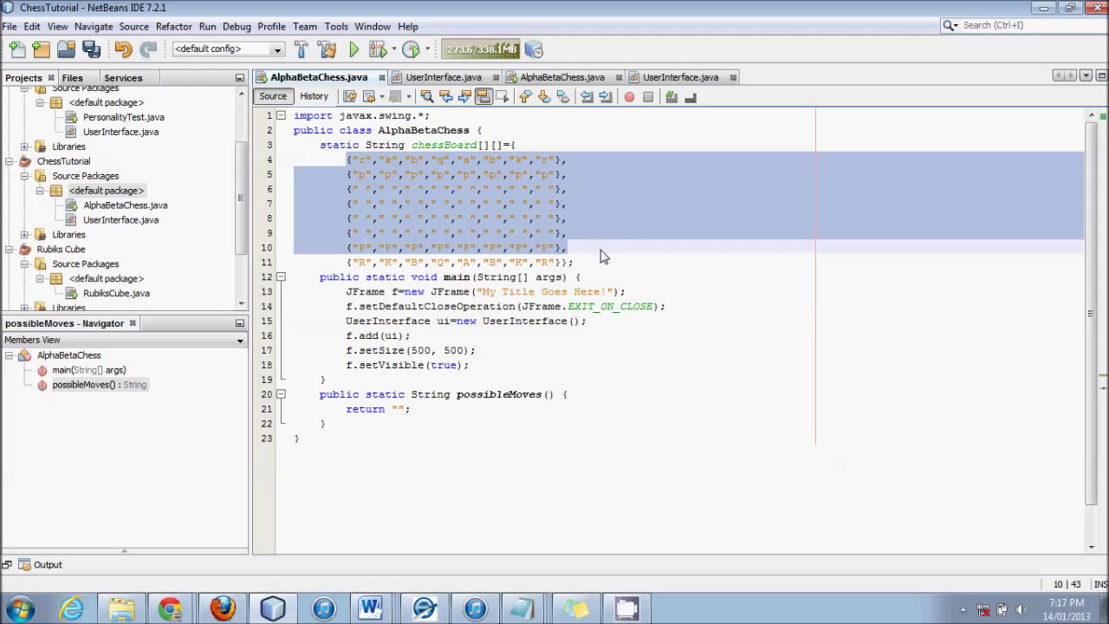
click(562, 262)
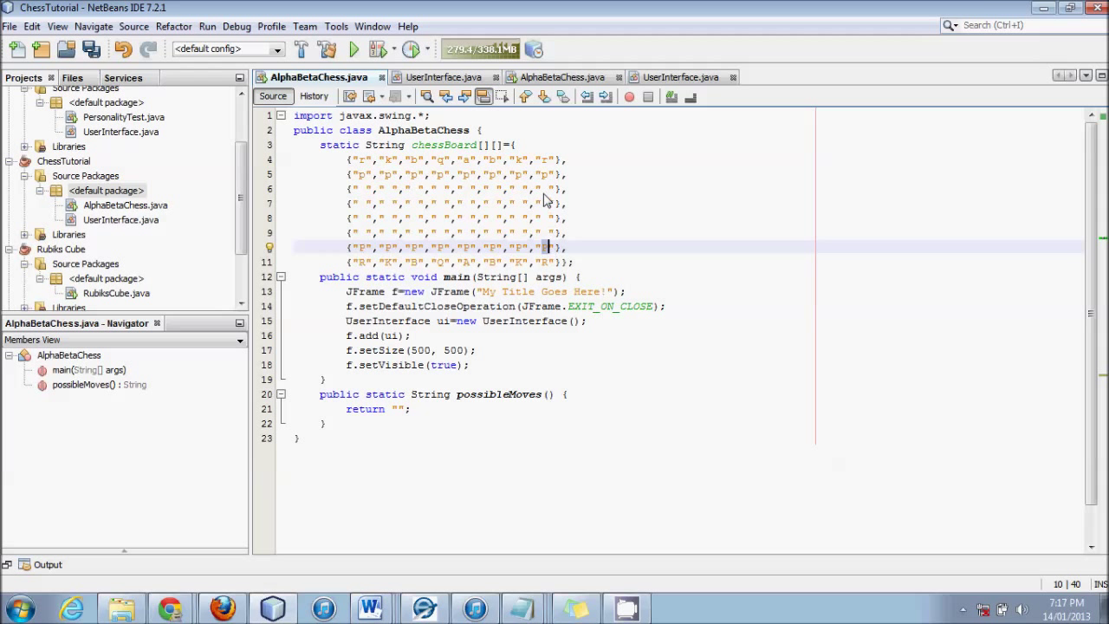
click(546, 188)
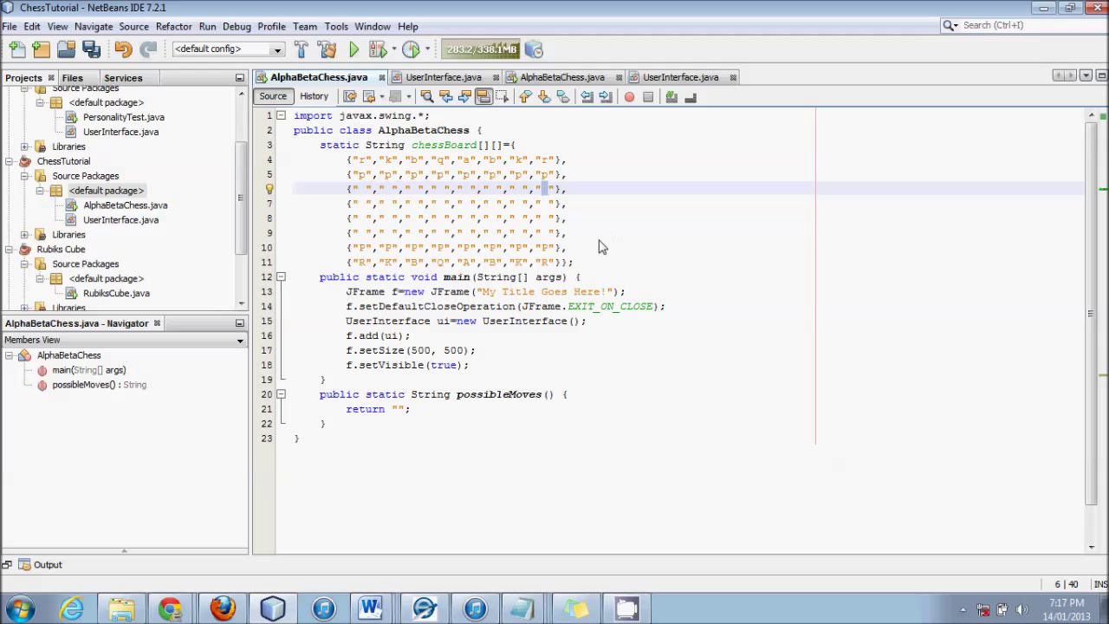
mouse_move(546, 262)
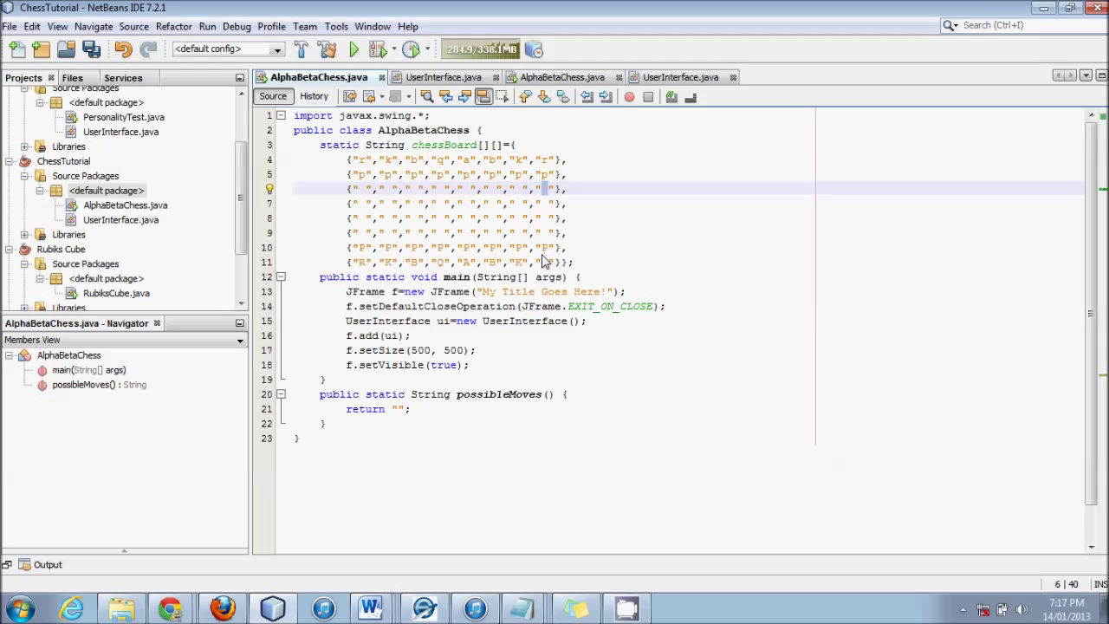
click(520, 262)
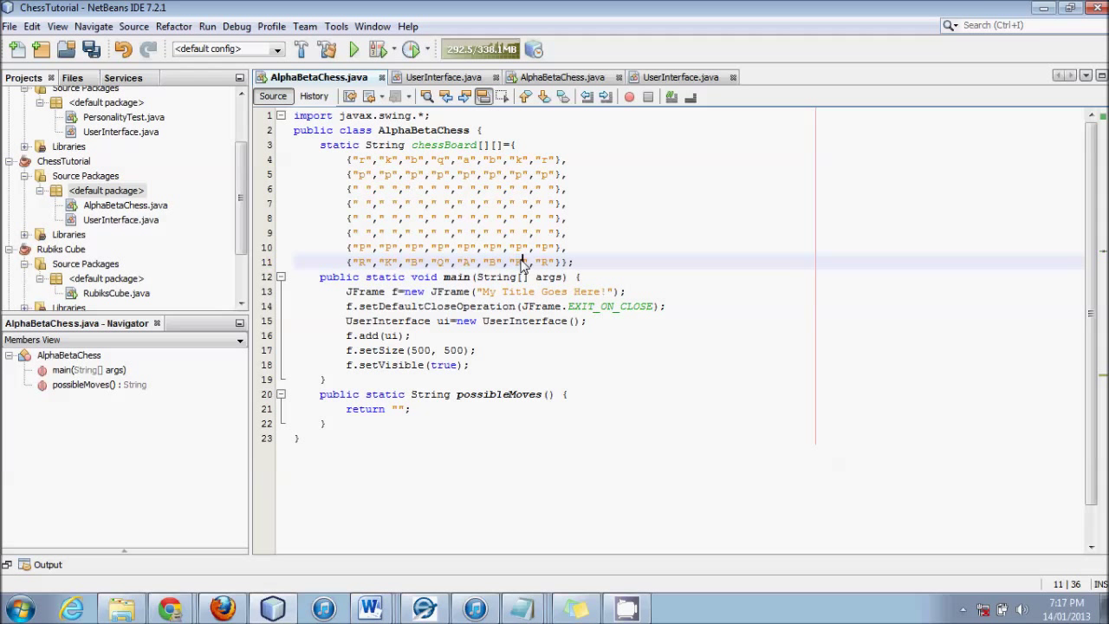
mouse_move(489, 270)
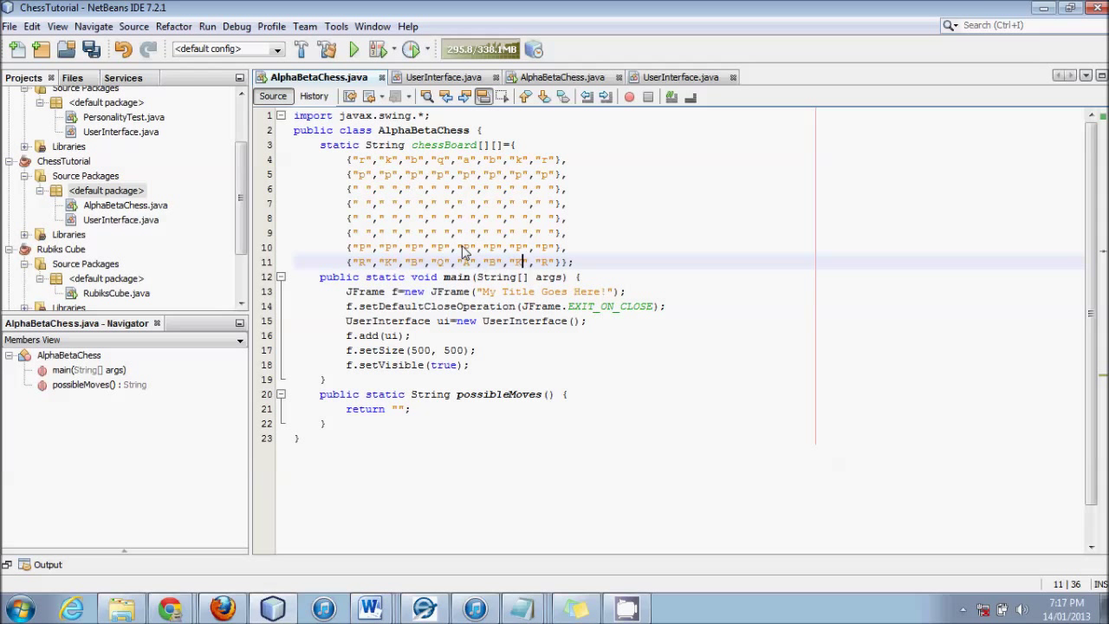
click(465, 246)
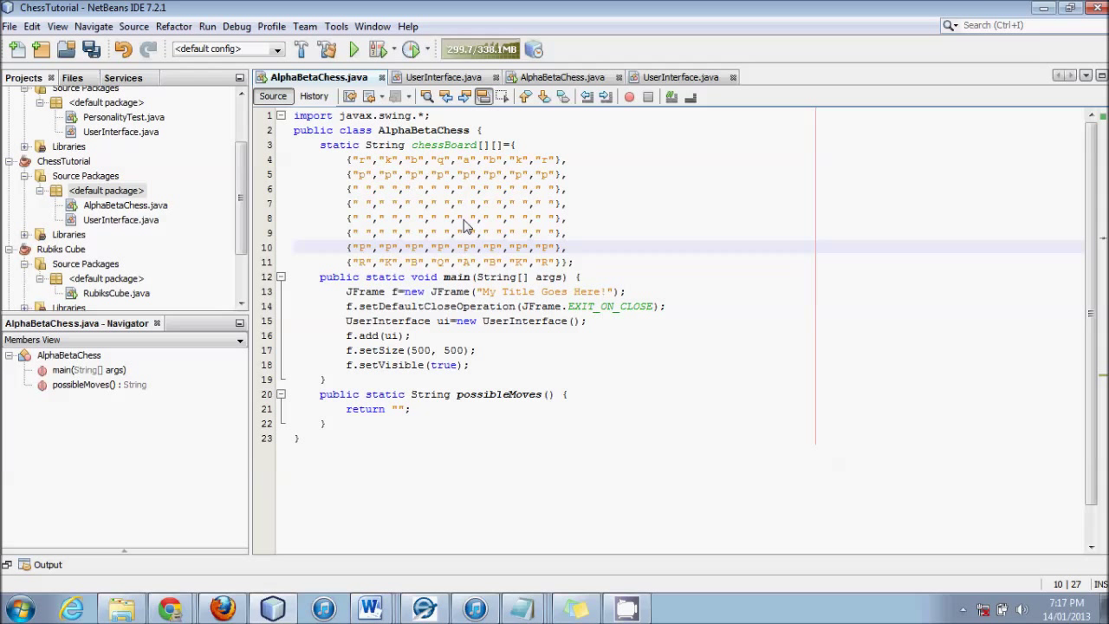
click(413, 409)
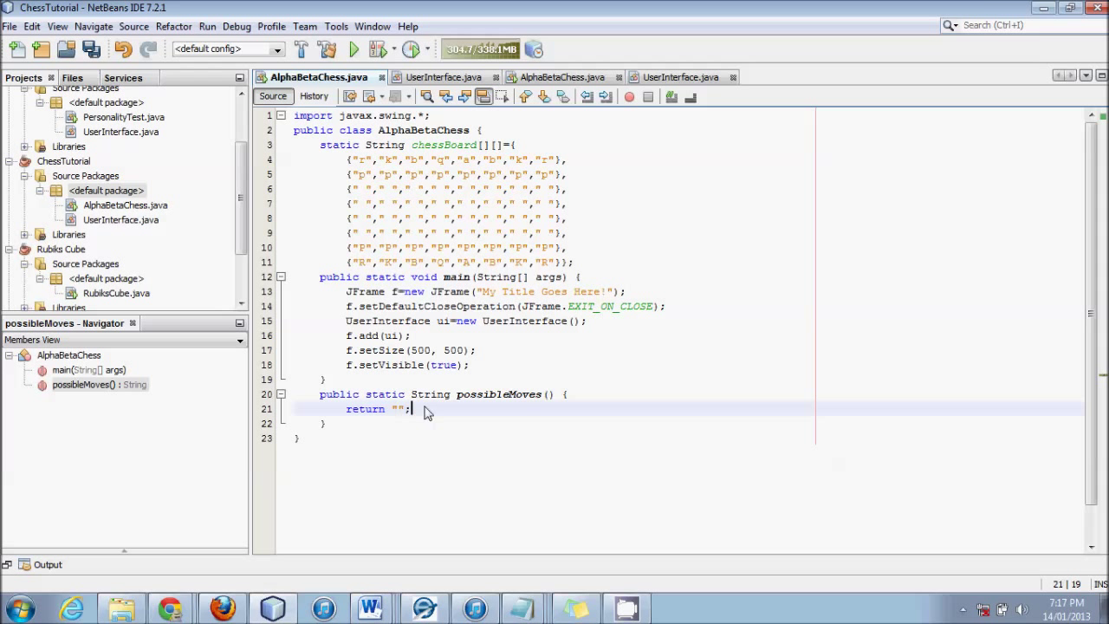
- Add the trailing comment //x1,y1,x2,y2,captured piece after the return line
text(//x1)
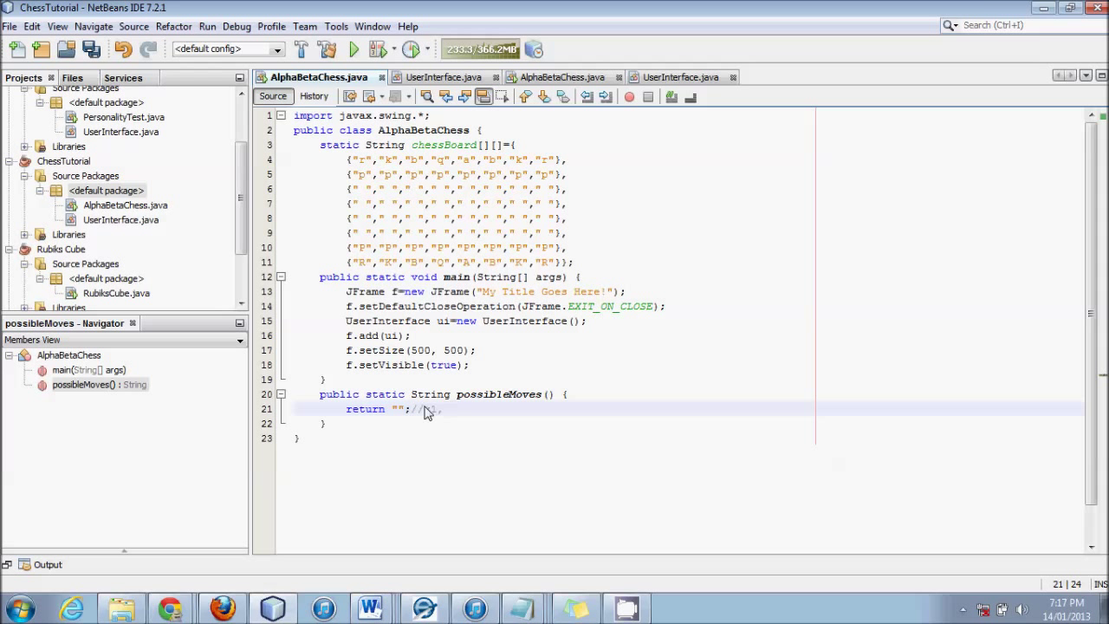
text(, y1)
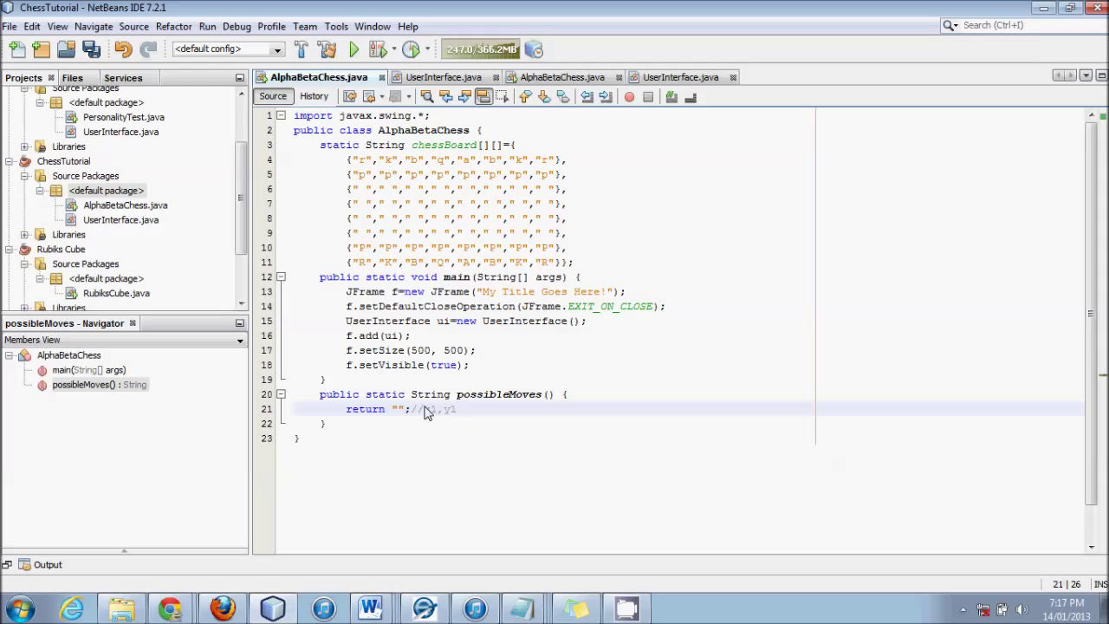
text(x2,)
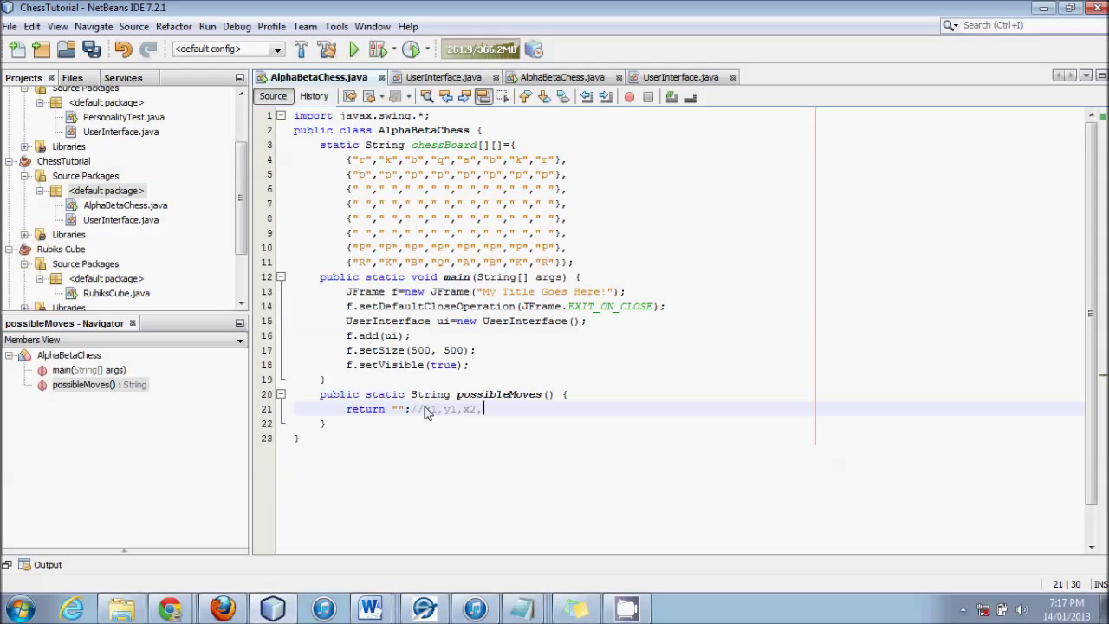
text(yx,)
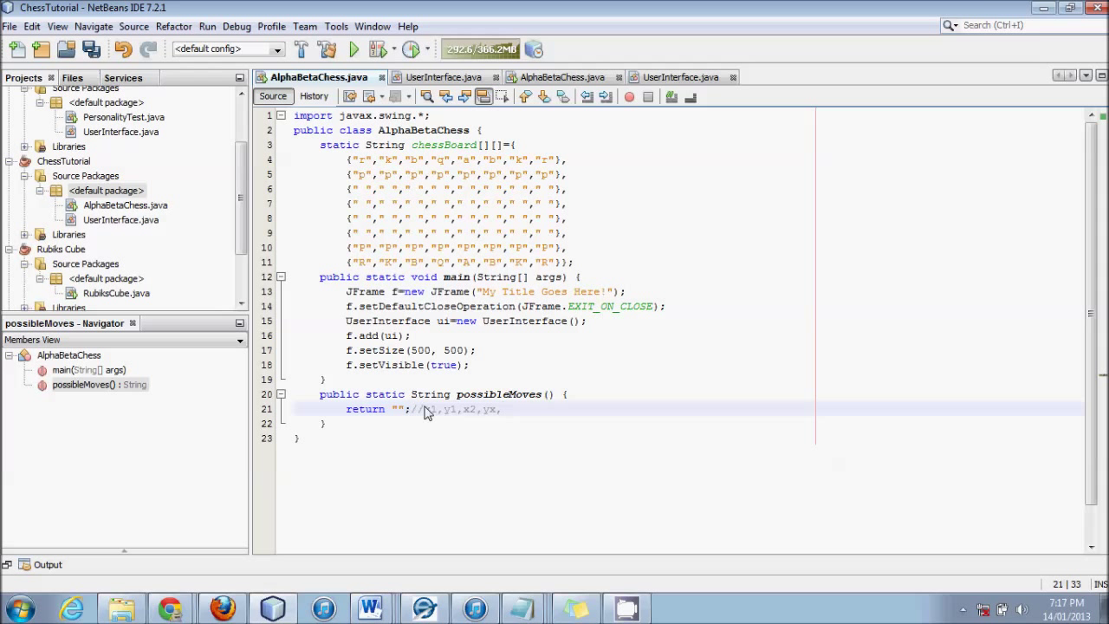
text(captured piece)
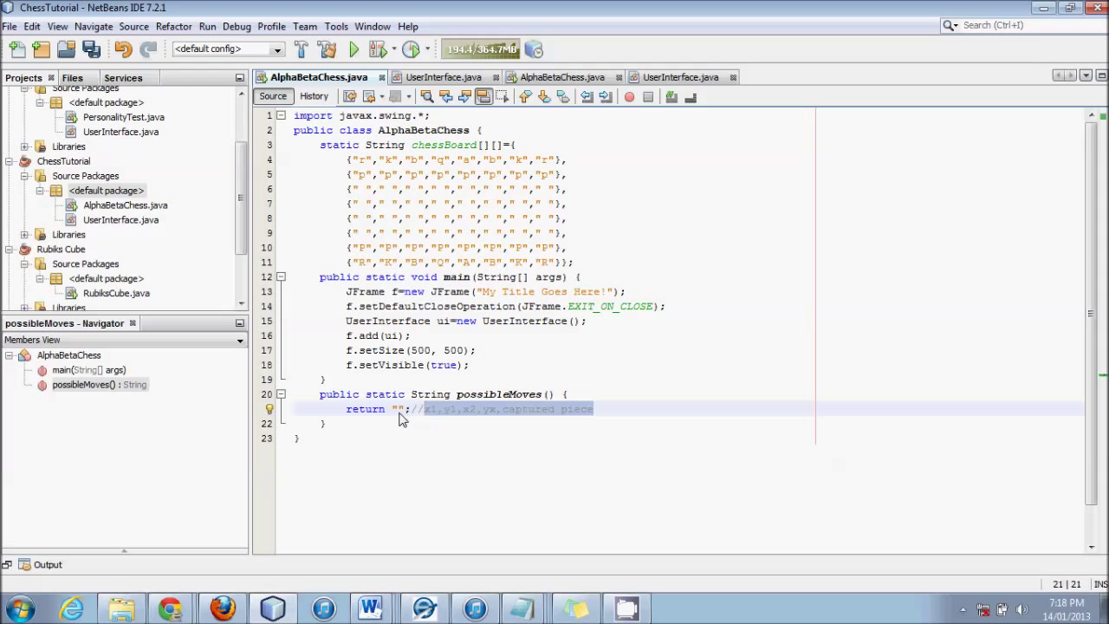
click(395, 409)
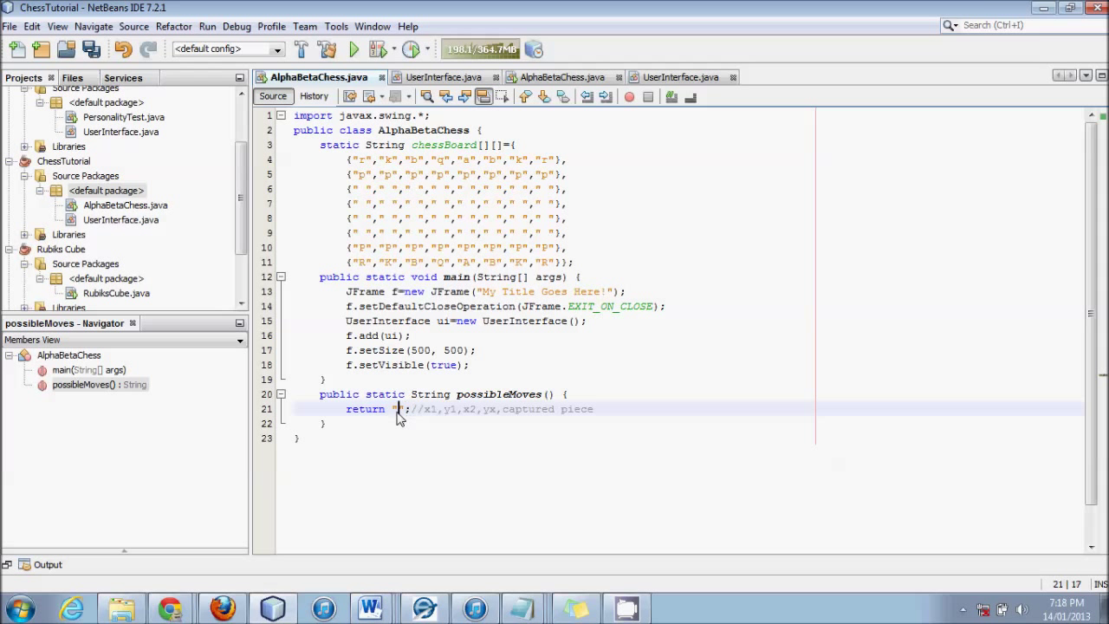
mouse_move(551, 435)
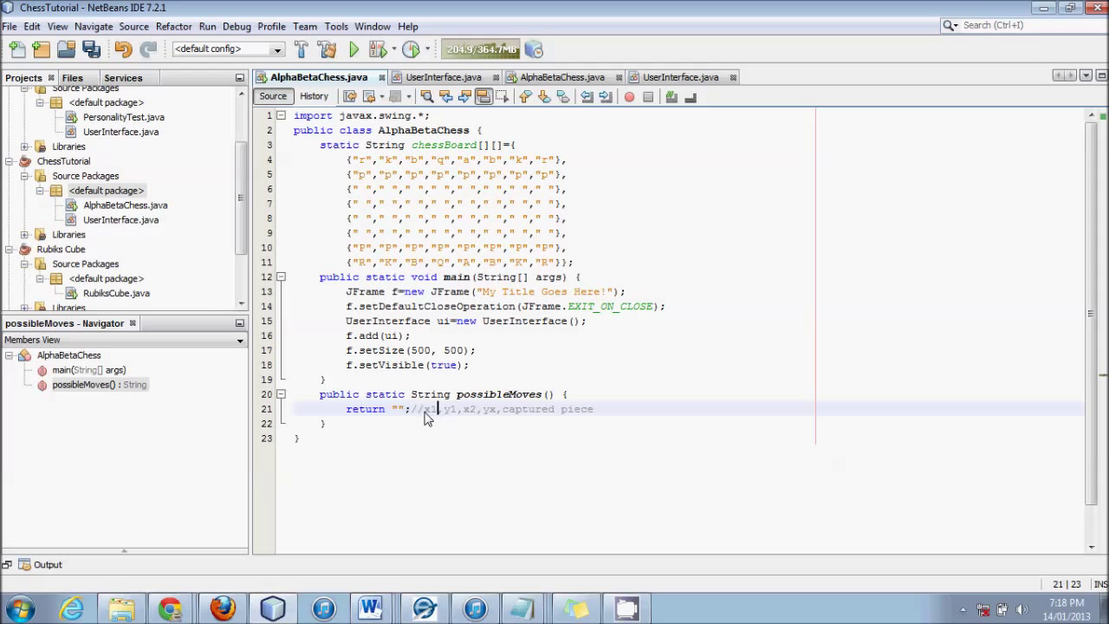
drag(424, 409, 496, 409)
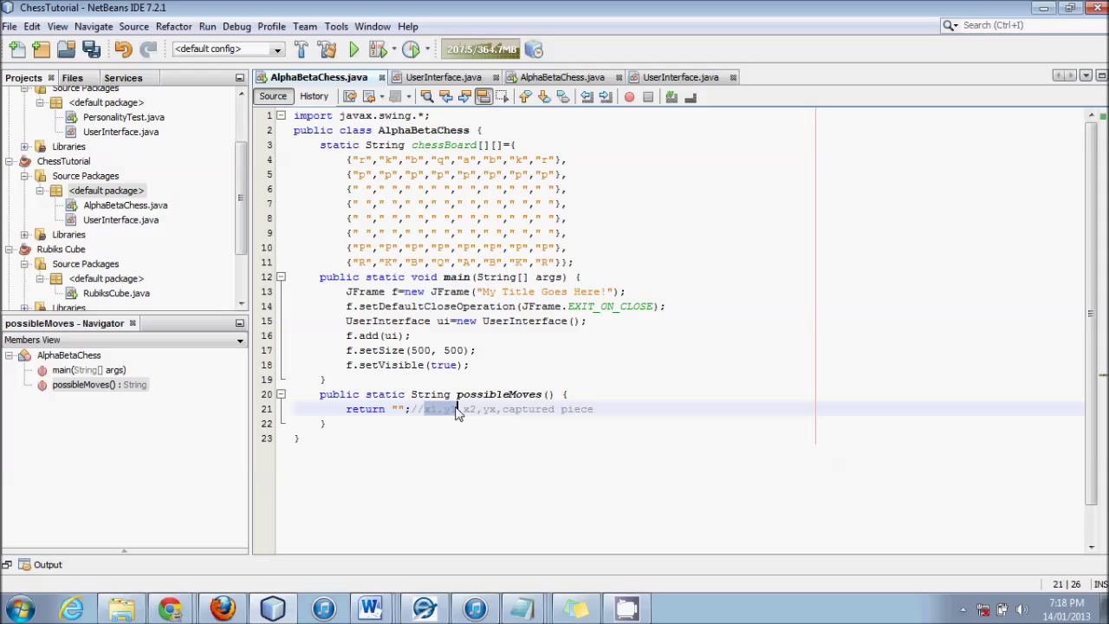
click(548, 246)
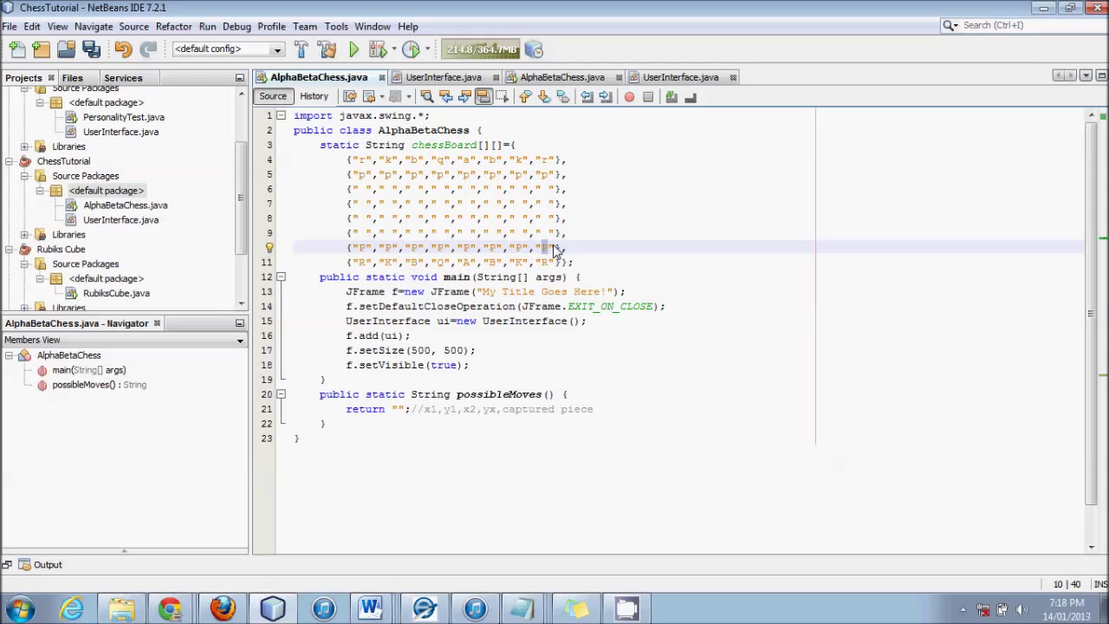
mouse_move(380, 172)
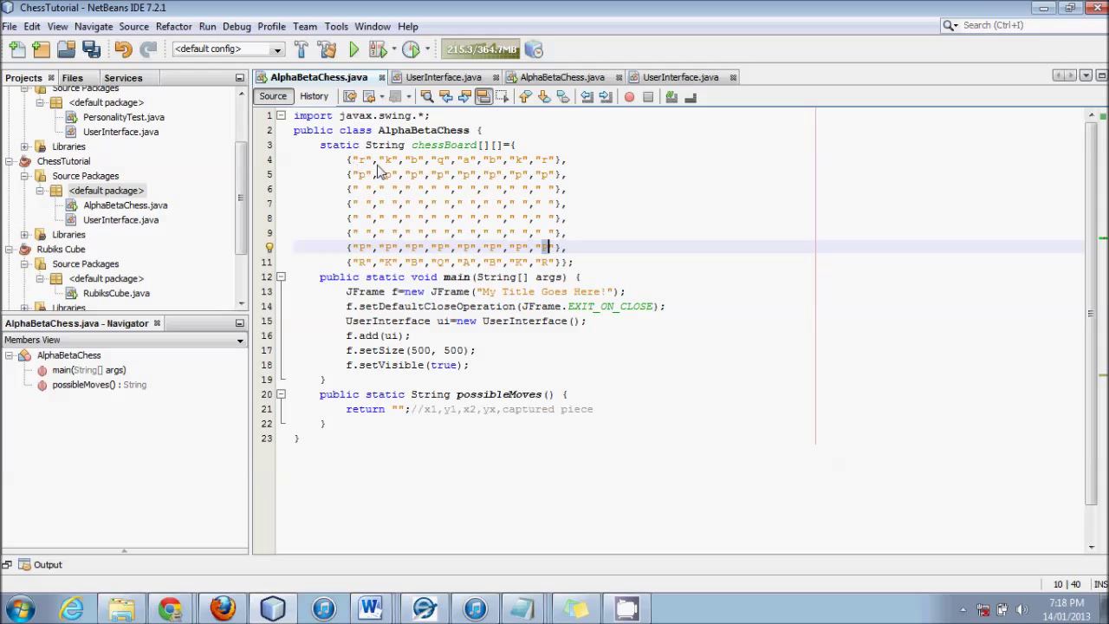
mouse_move(501, 260)
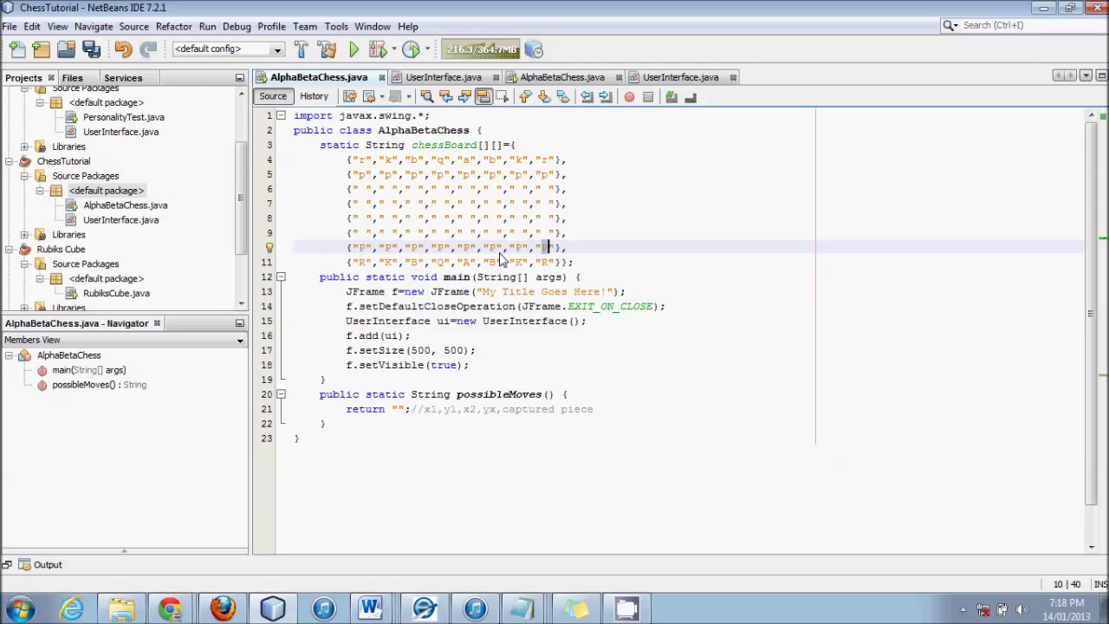
mouse_move(416, 430)
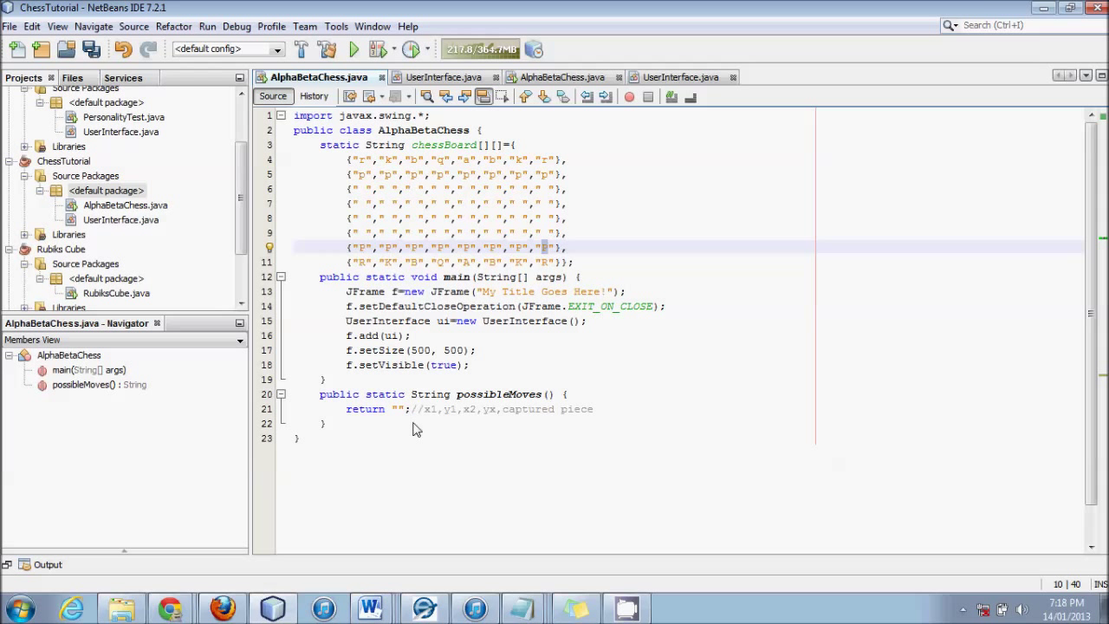
mouse_move(534, 277)
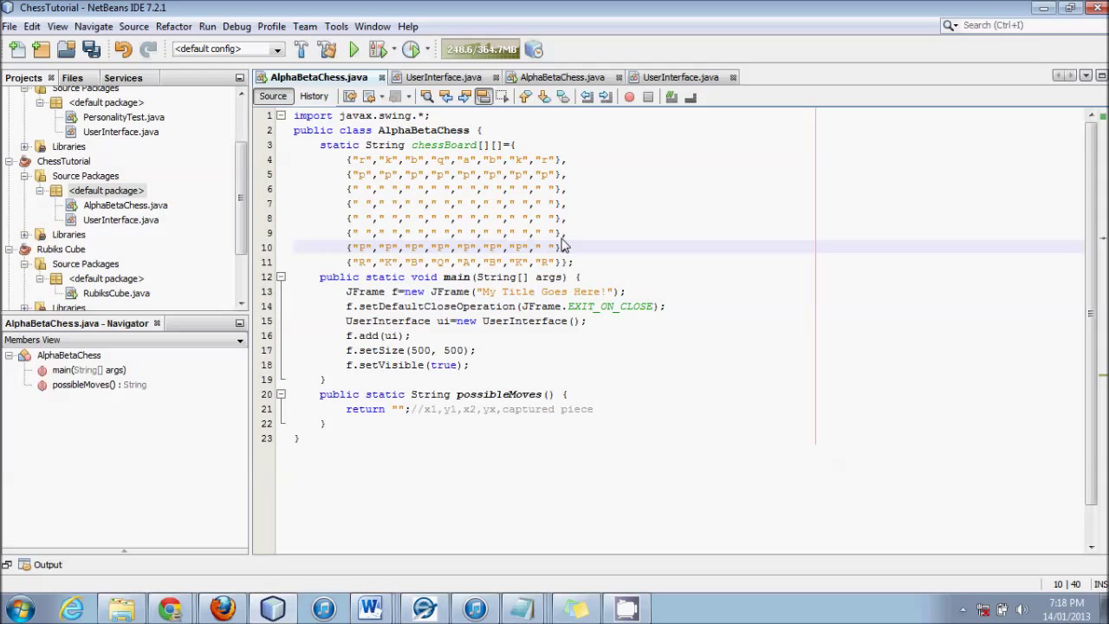
click(546, 232)
text(P)
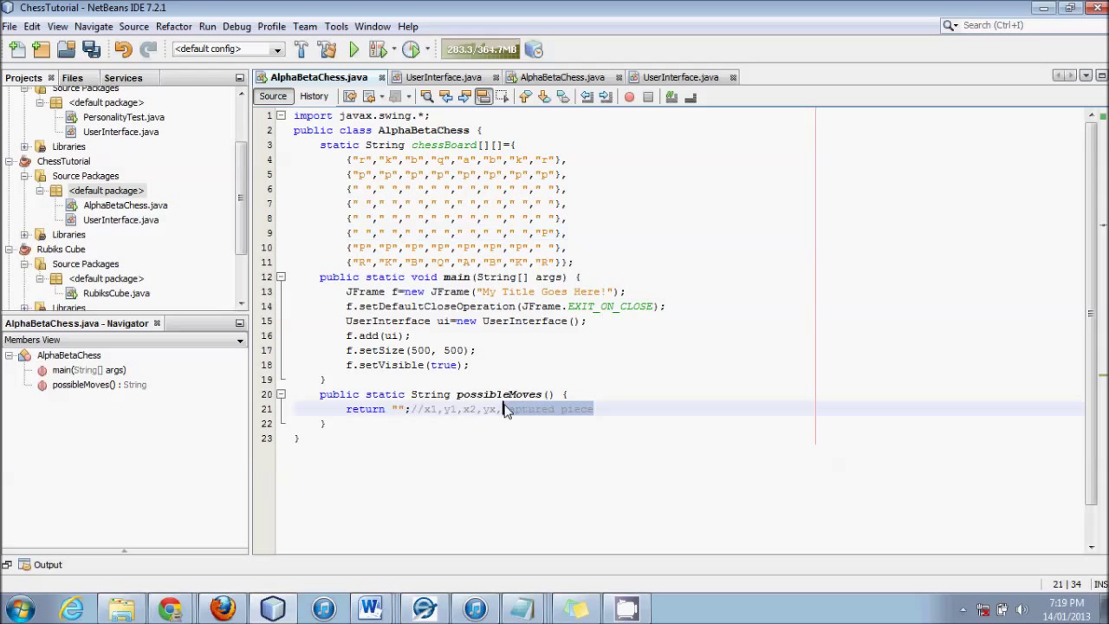
click(545, 232)
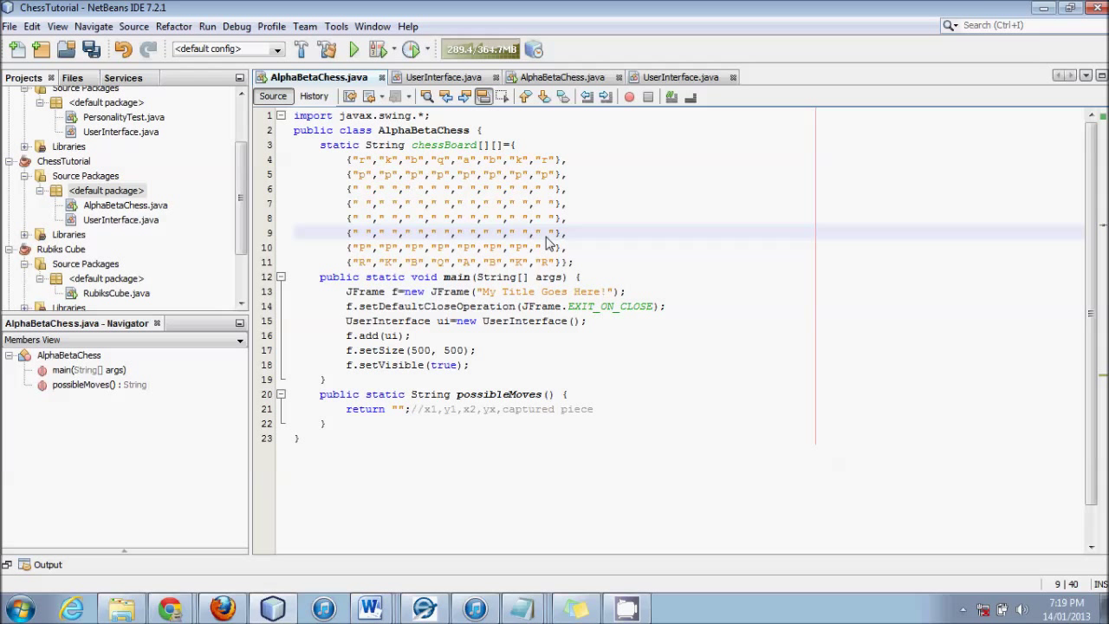
click(546, 246)
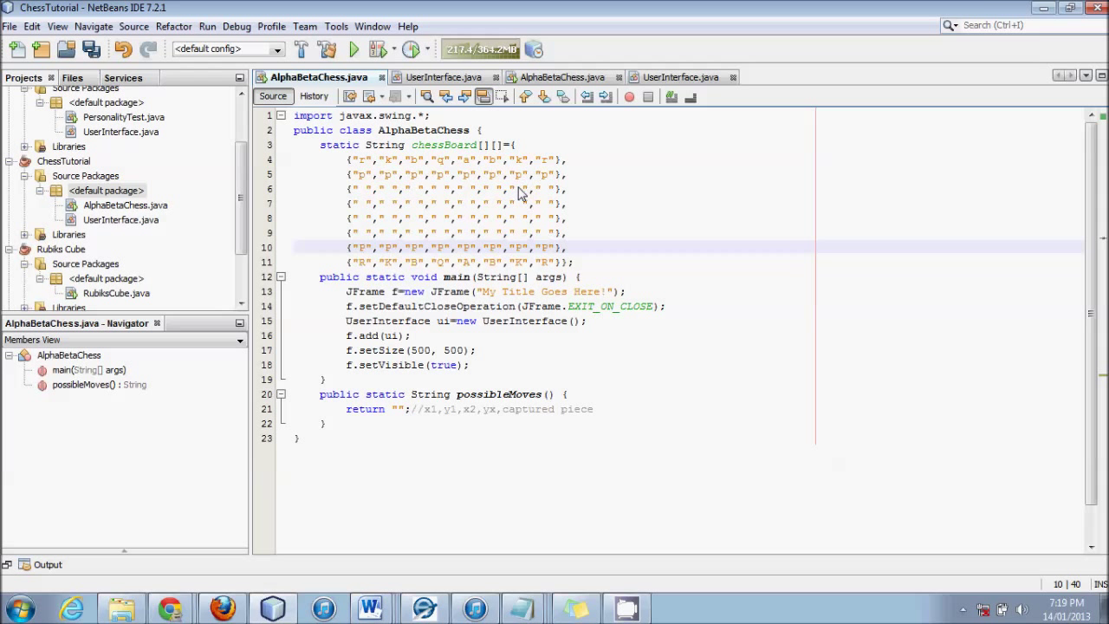
click(520, 189)
text(P)
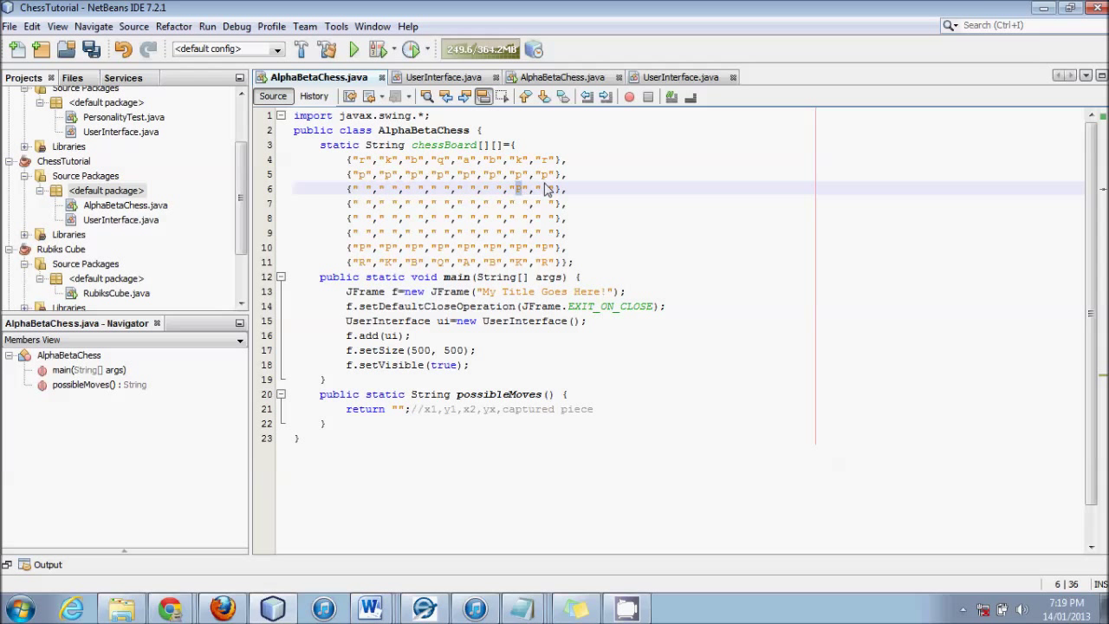
click(545, 173)
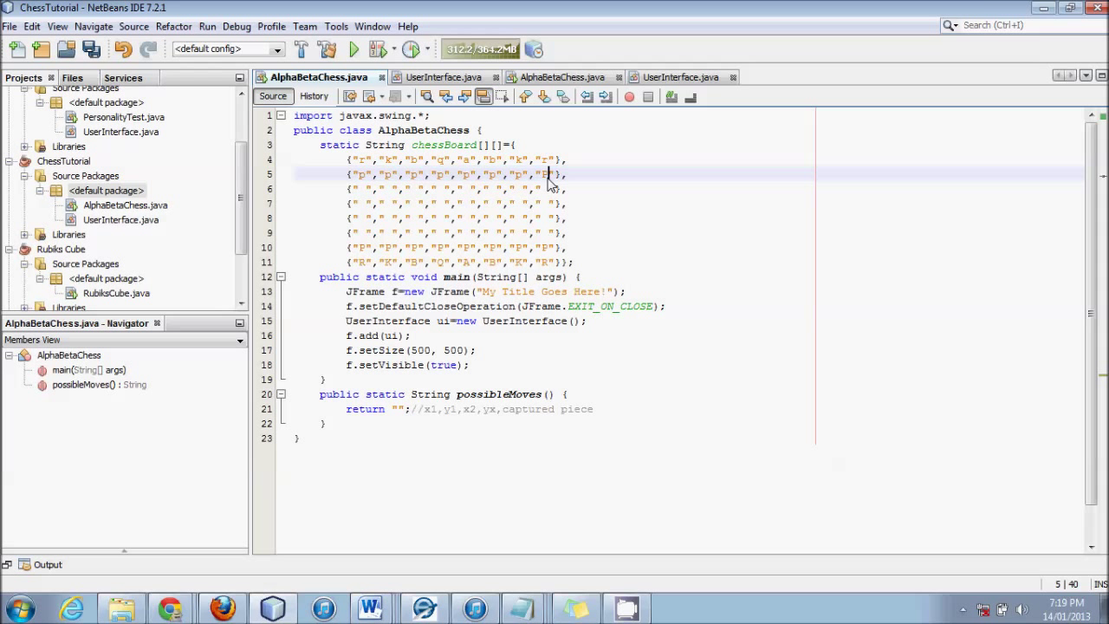
mouse_move(527, 190)
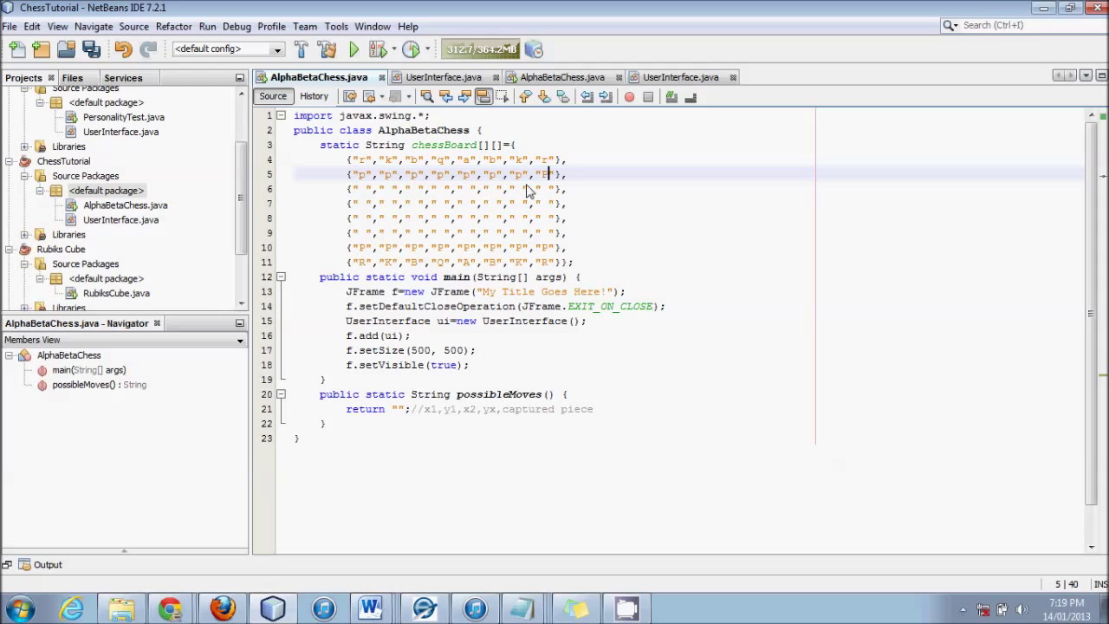
mouse_move(516, 197)
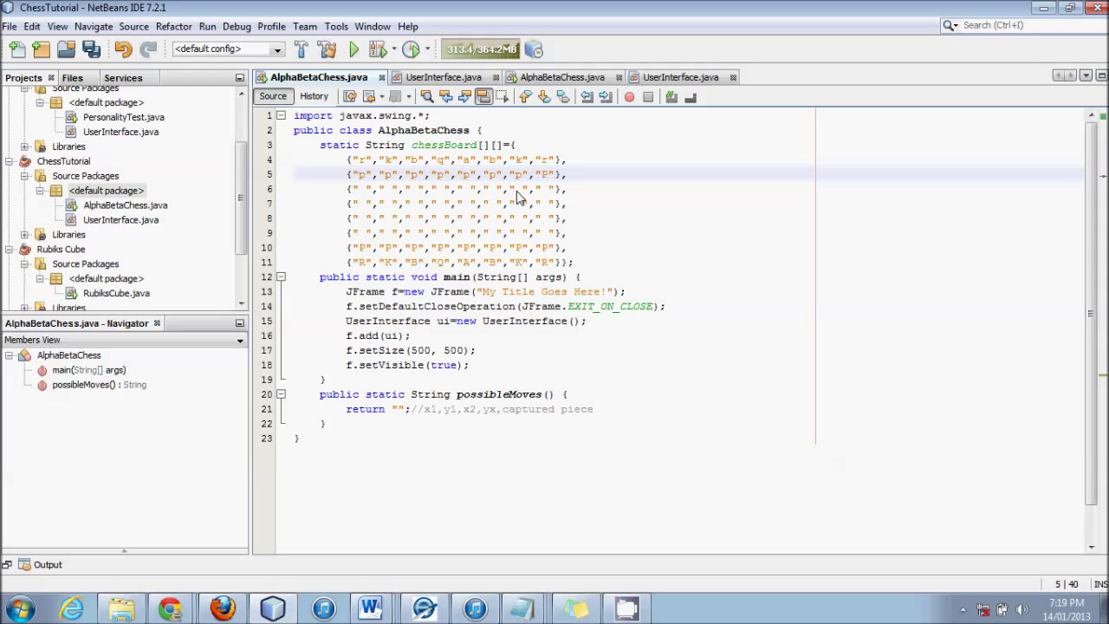
mouse_move(544, 177)
text(P)
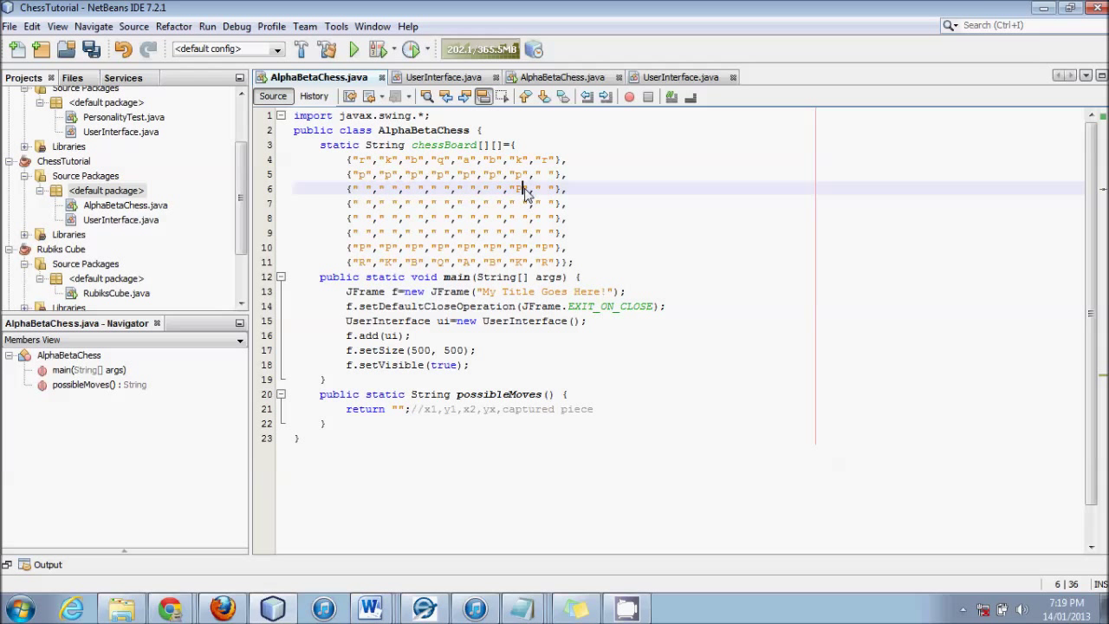
click(546, 173)
text(p)
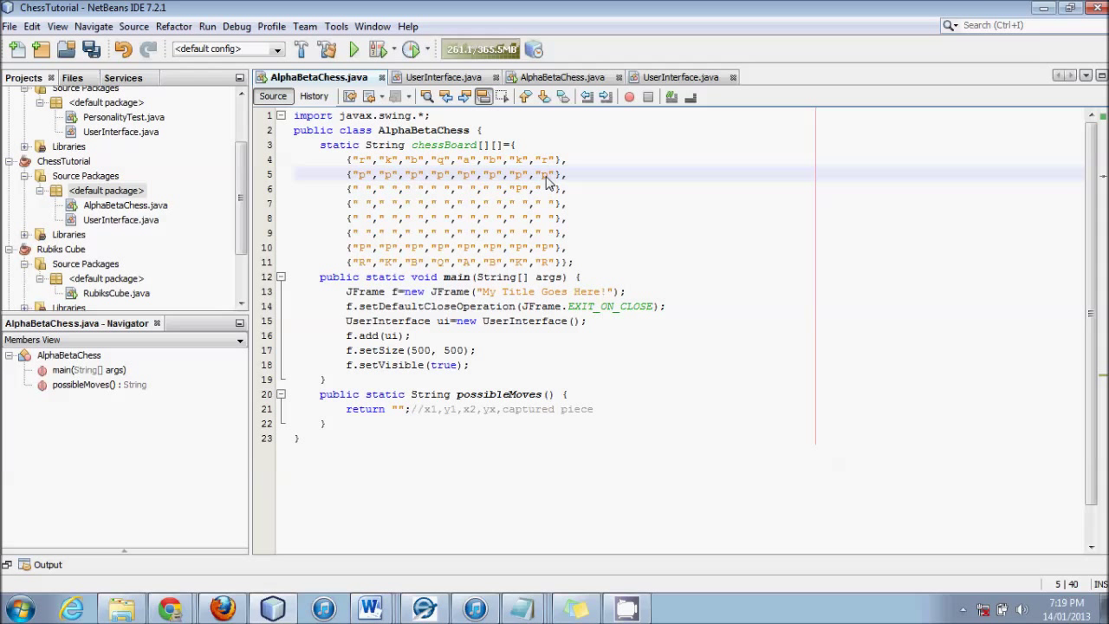
mouse_move(600, 418)
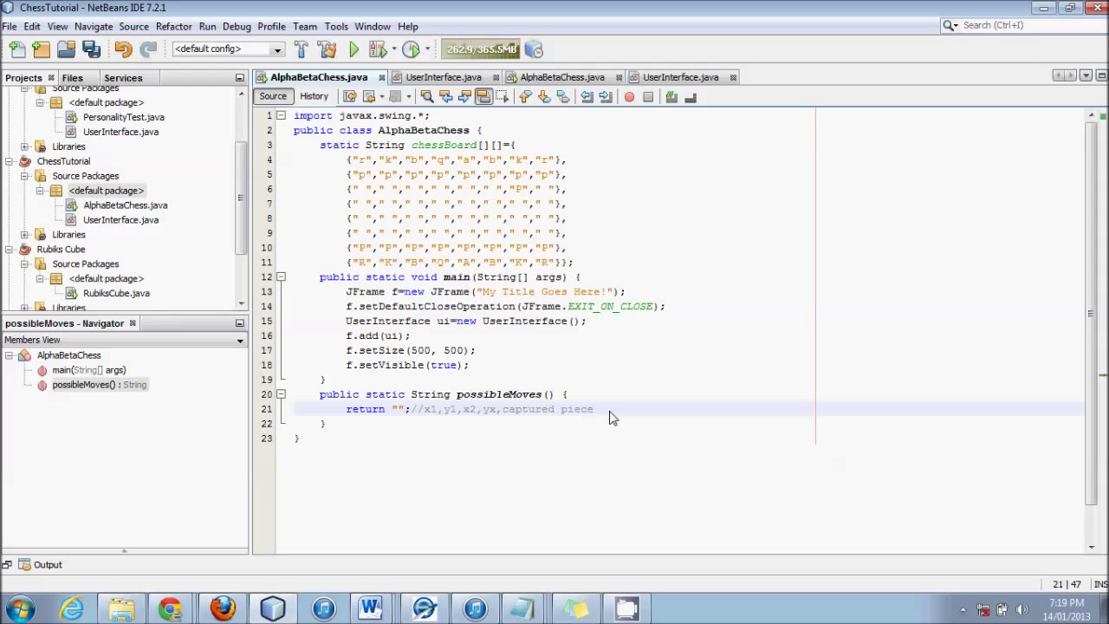
click(594, 409)
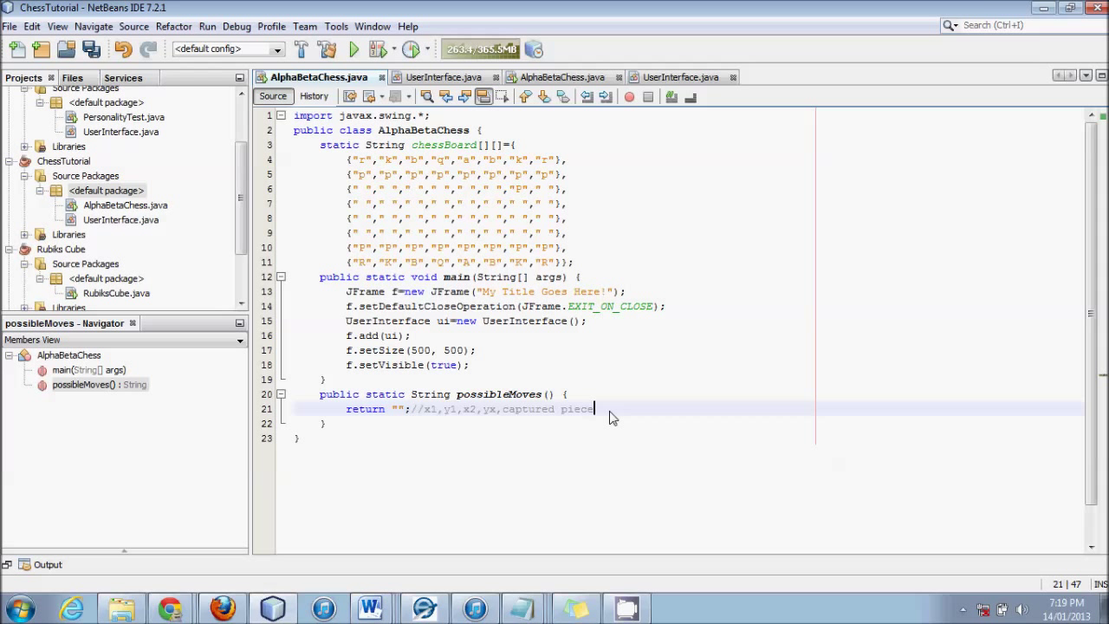